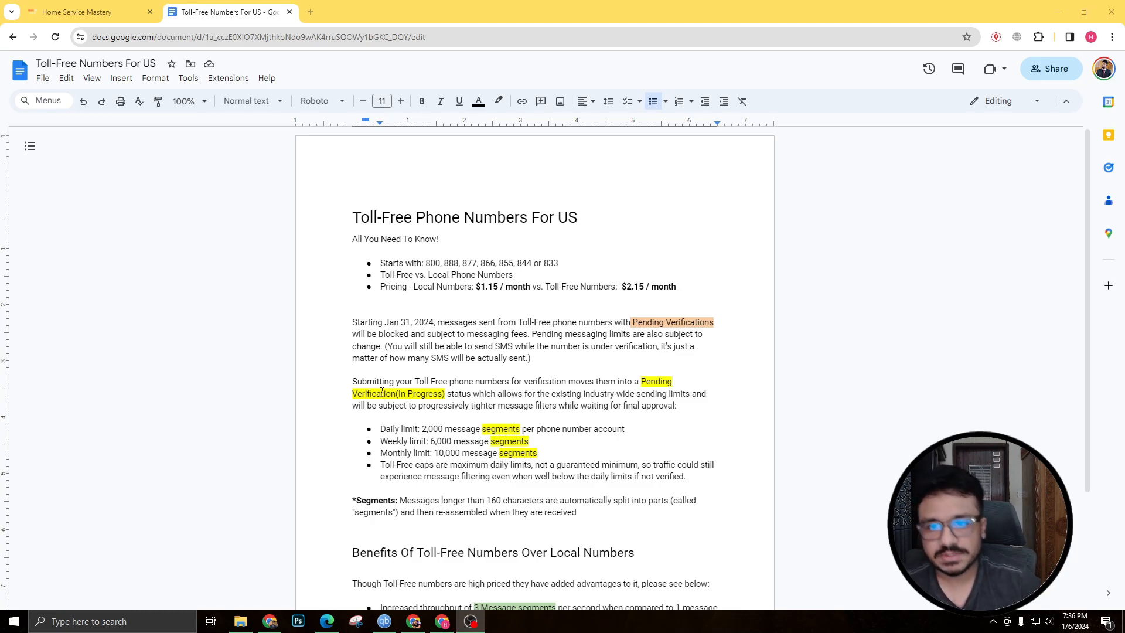
- Read the help article's section on Local Phone Numbers
left_click(454, 263)
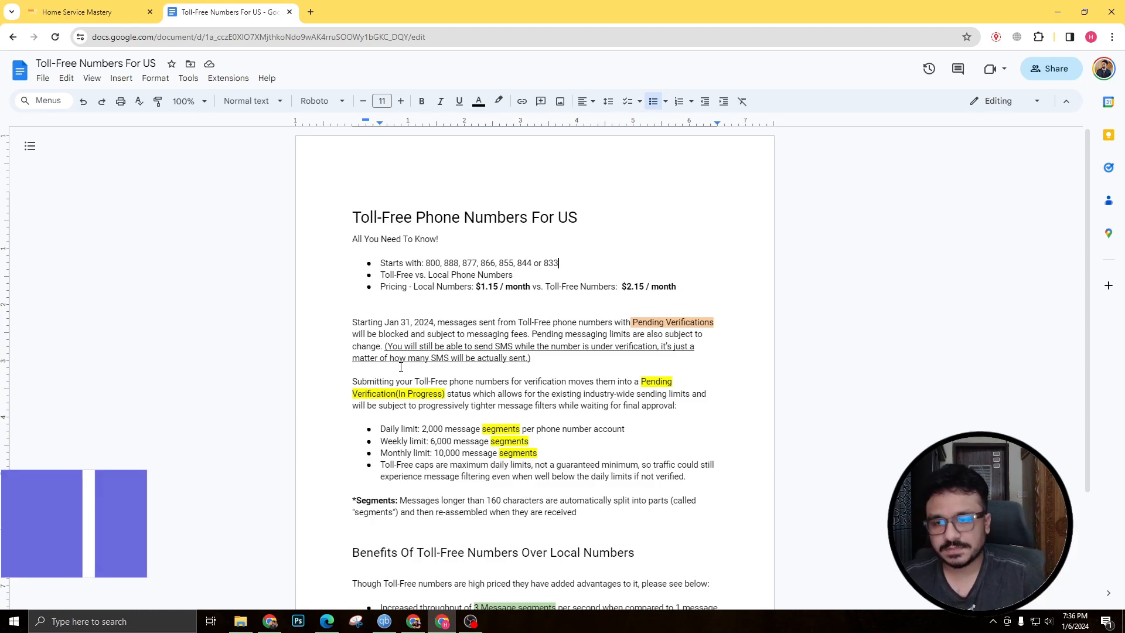
scroll("down", 3)
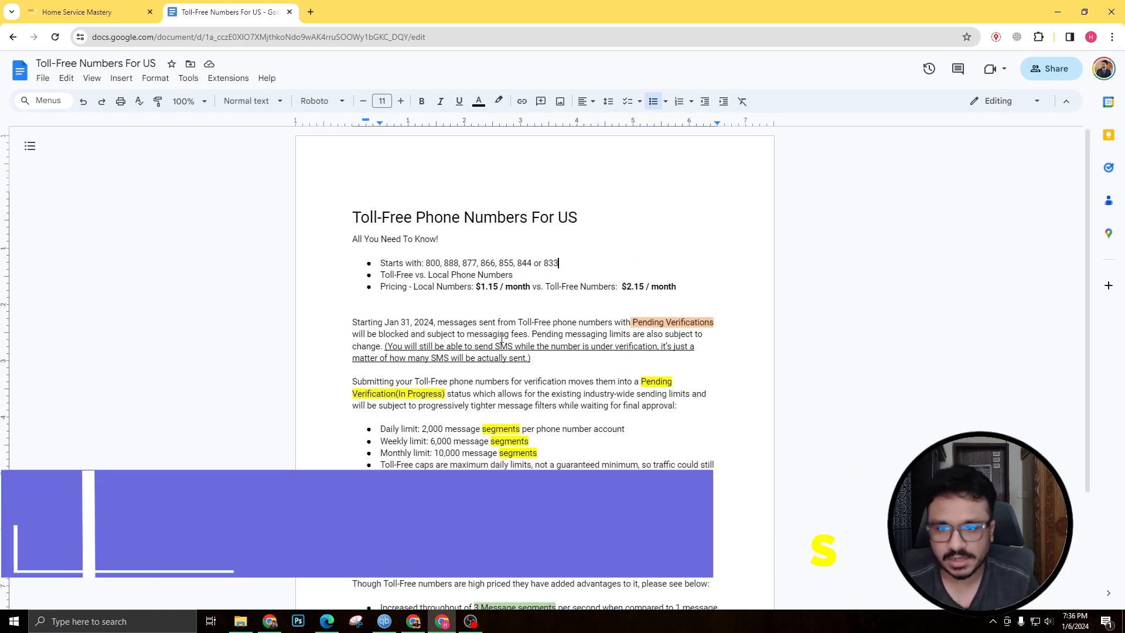
scroll("down", 3)
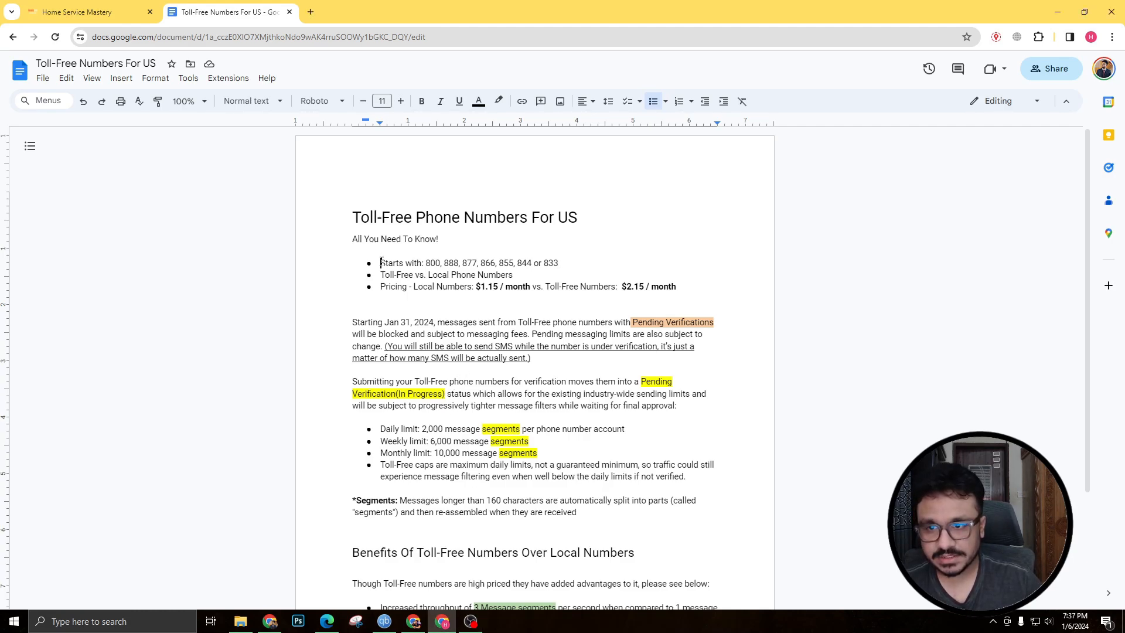
mouse_move(524, 262)
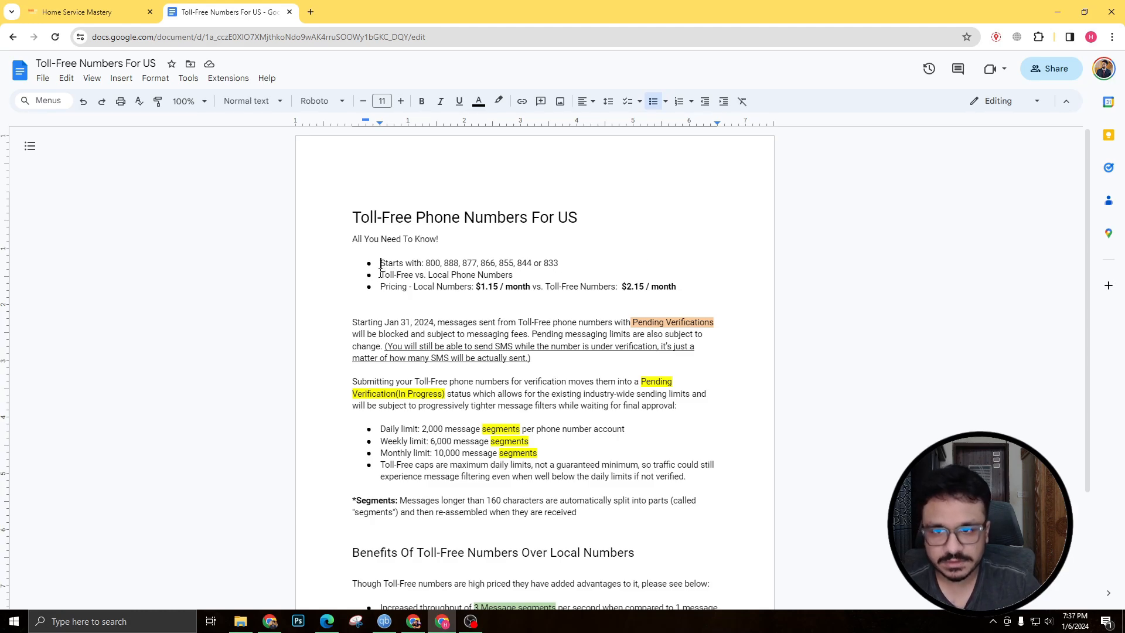
left_click_drag(379, 275, 516, 275)
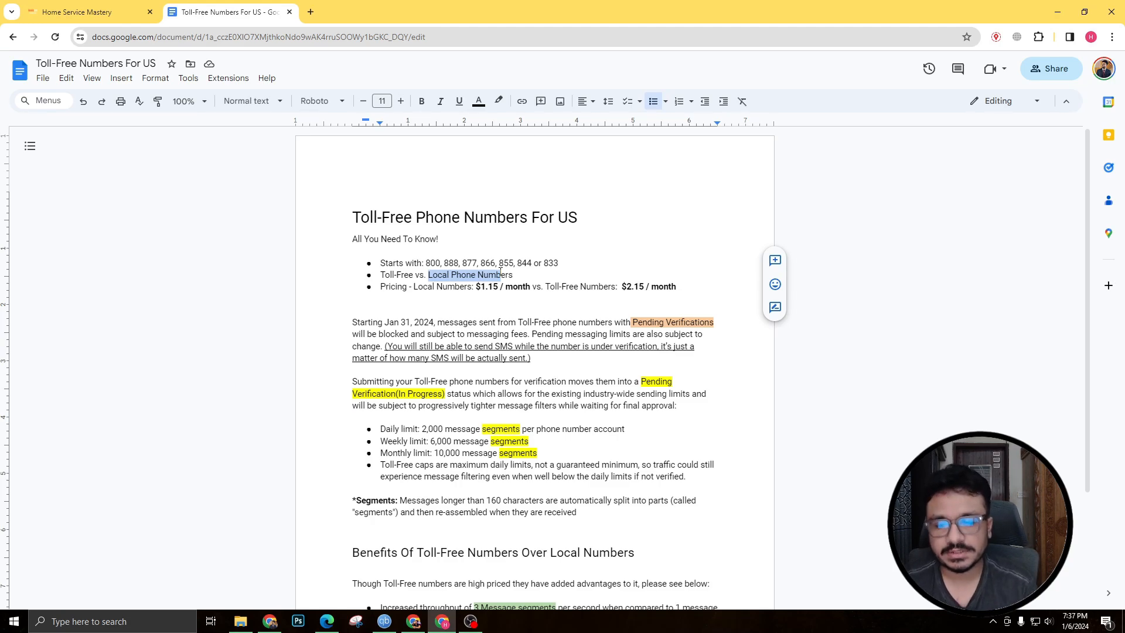
mouse_move(503, 262)
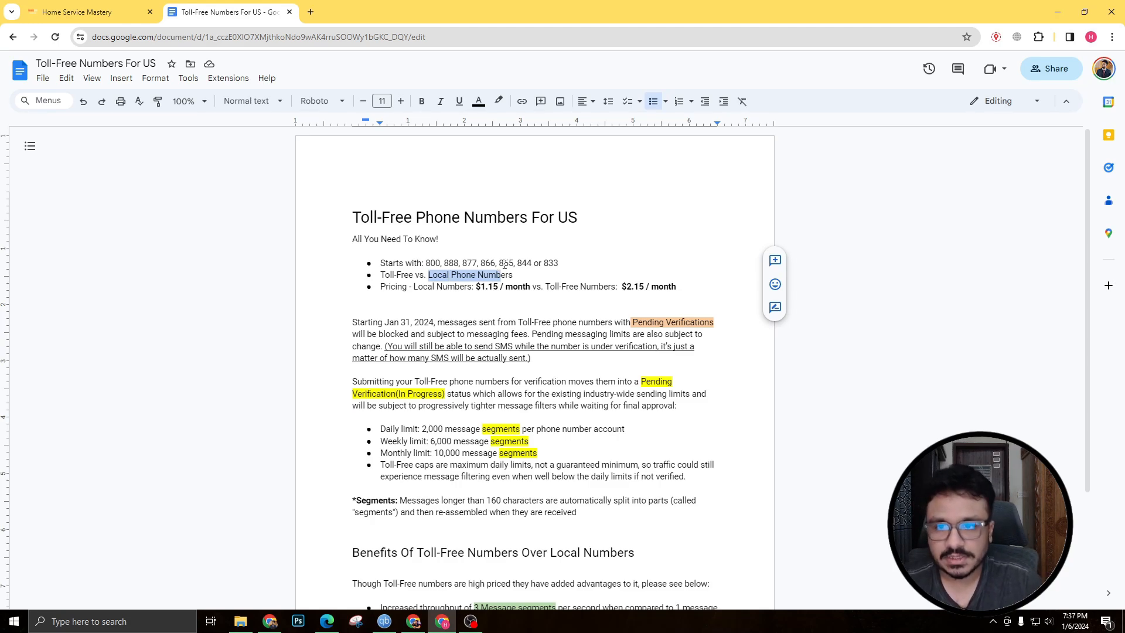
mouse_move(415, 290)
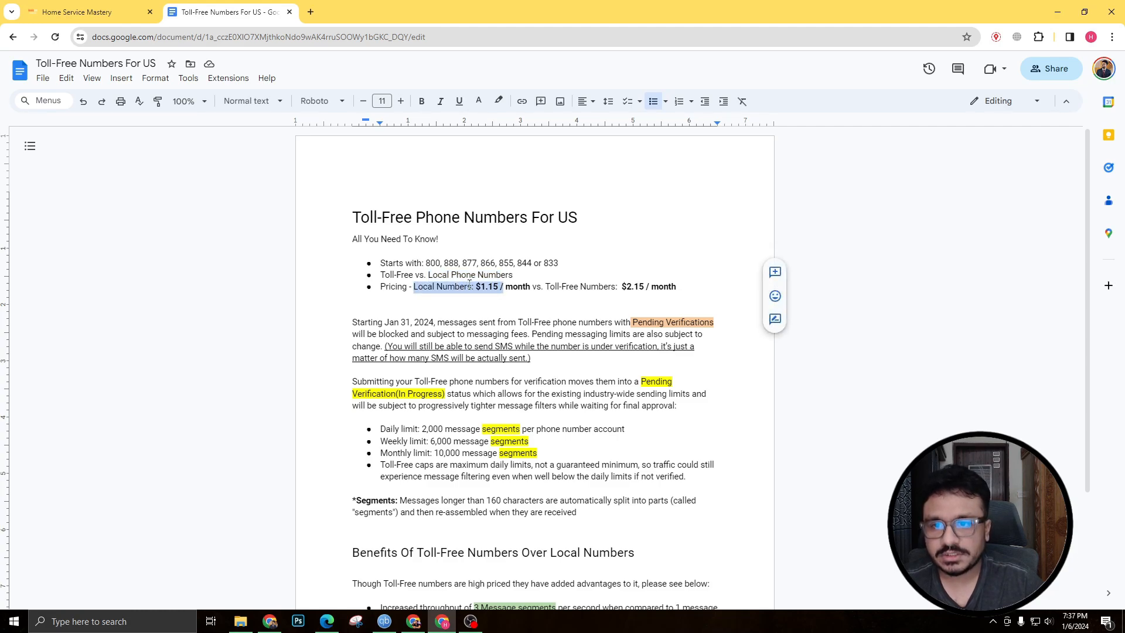
left_click(482, 287)
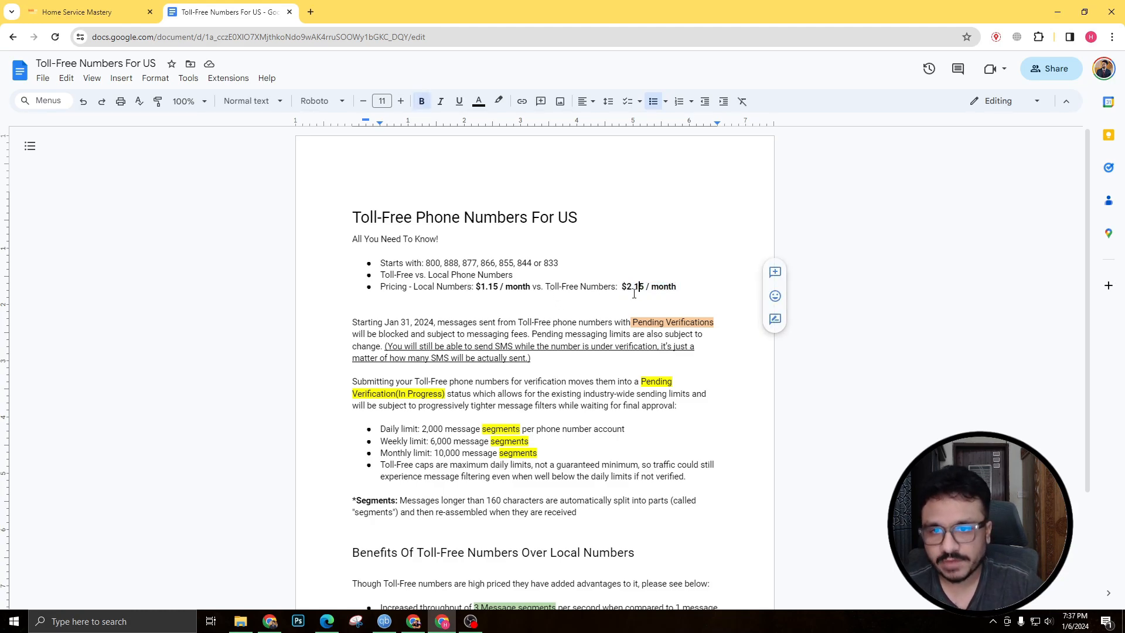
scroll("down", 3)
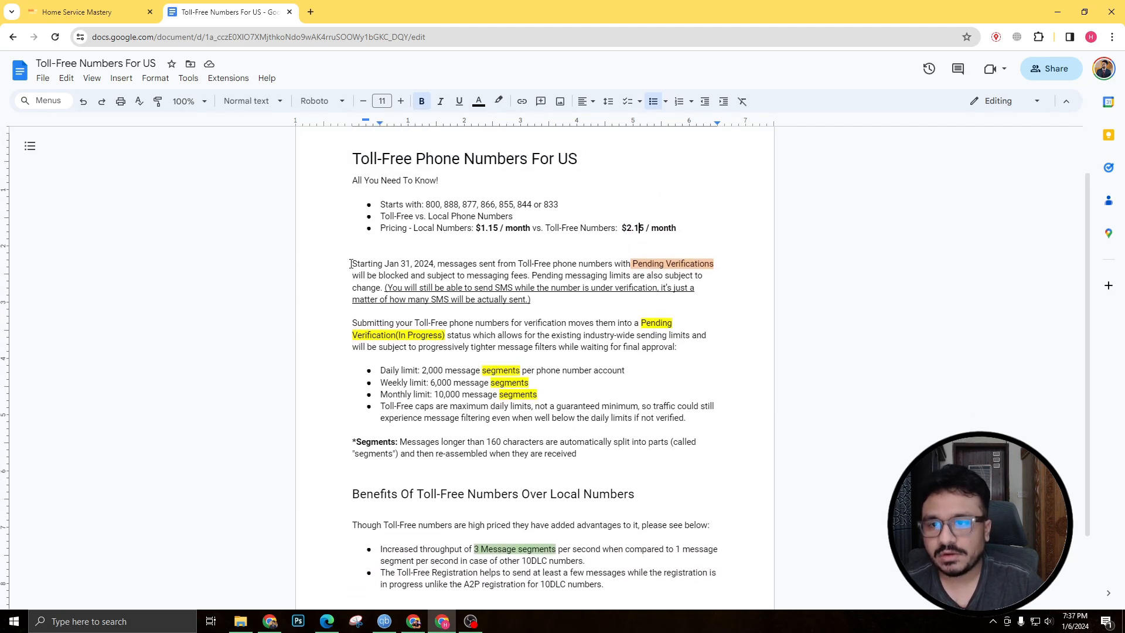
- Review the passages on Toll-Free number messages and pending messaging limits
left_click_drag(352, 263, 410, 263)
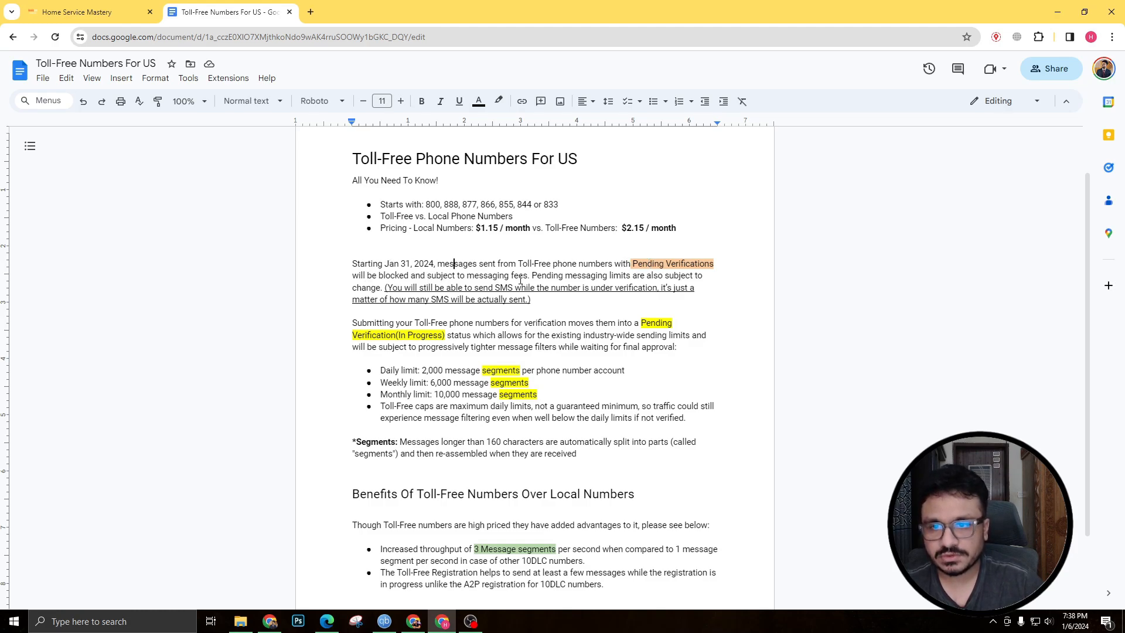
mouse_move(526, 280)
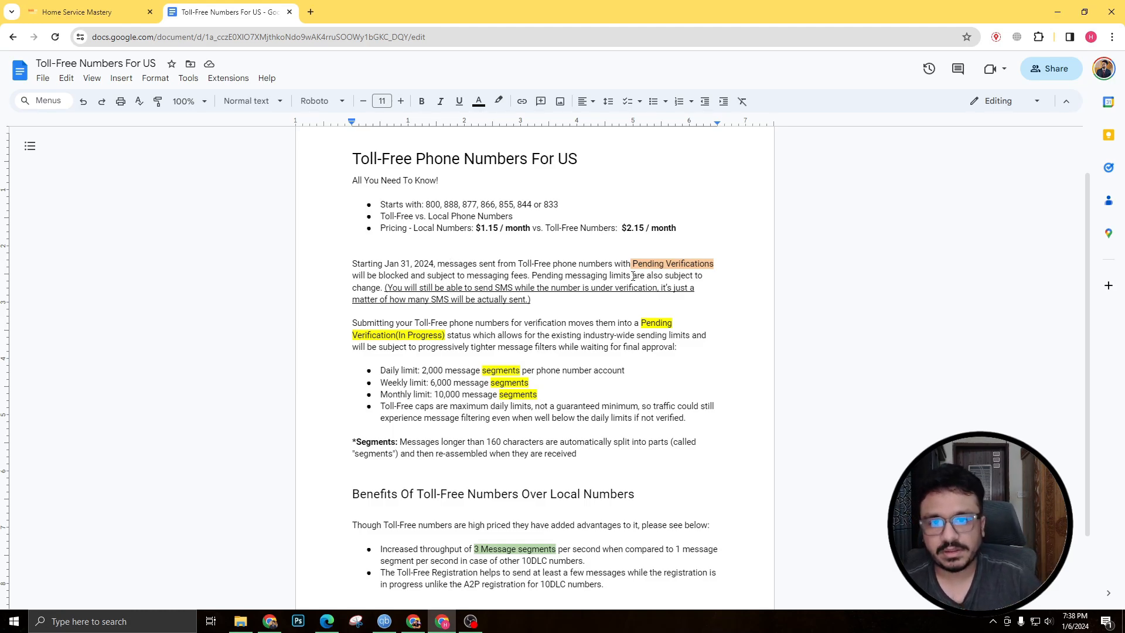
left_click_drag(533, 275, 660, 275)
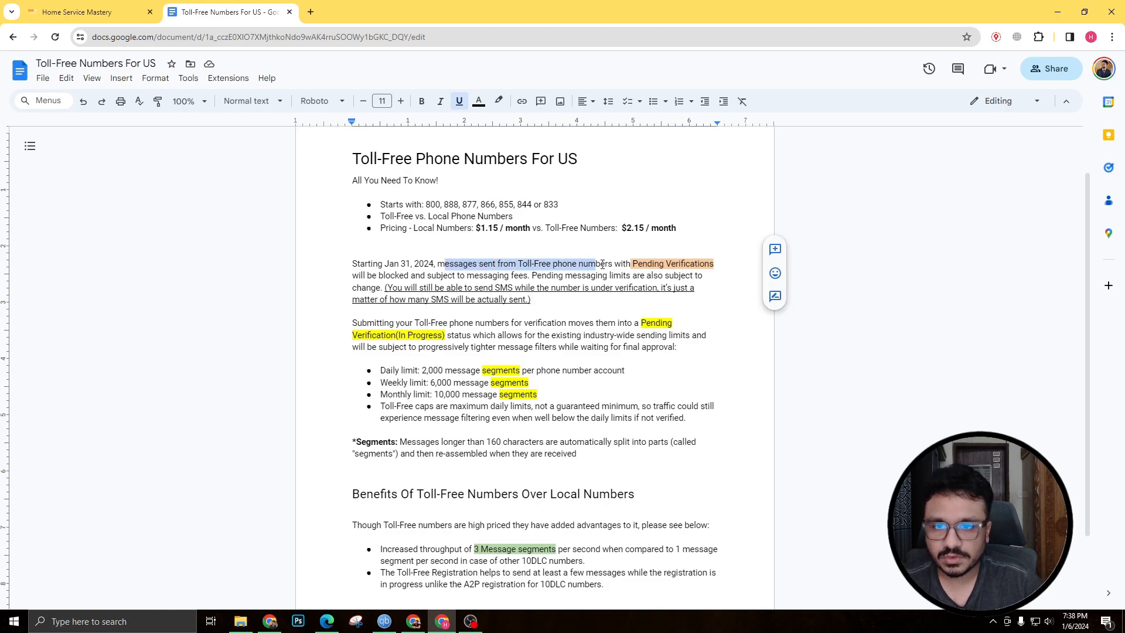
left_click_drag(631, 263, 415, 275)
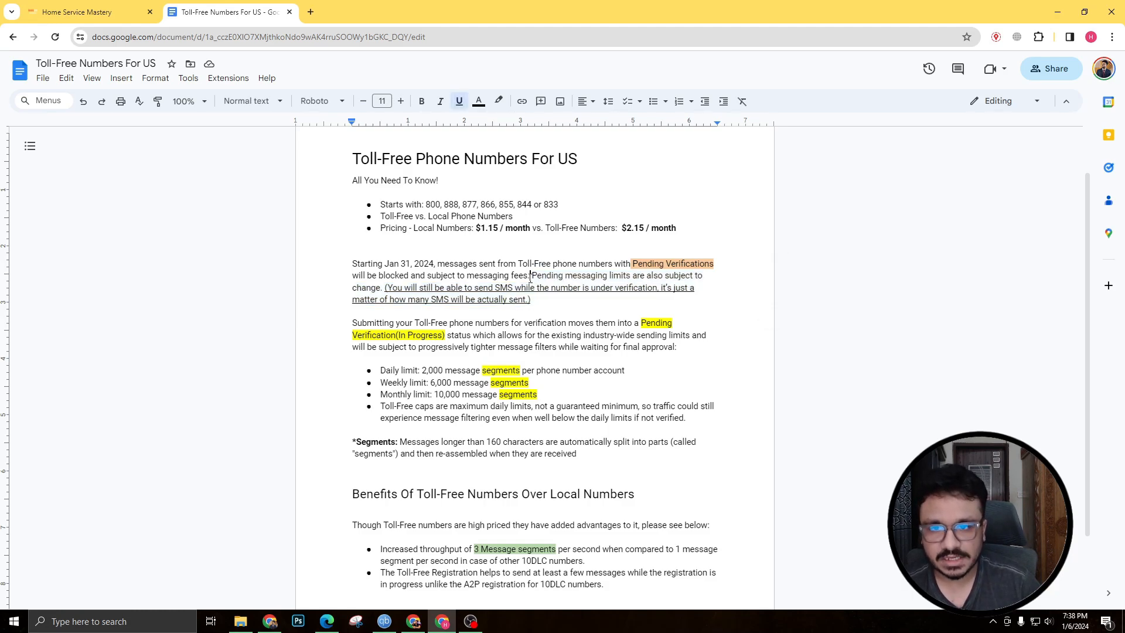
left_click_drag(531, 275, 537, 300)
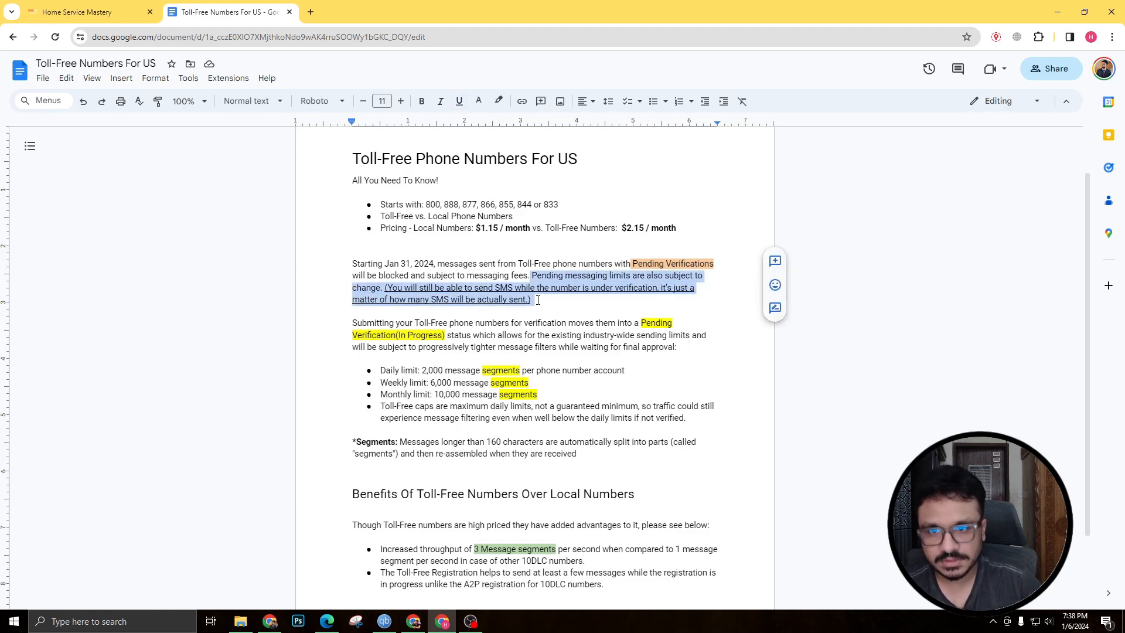
left_click(530, 275)
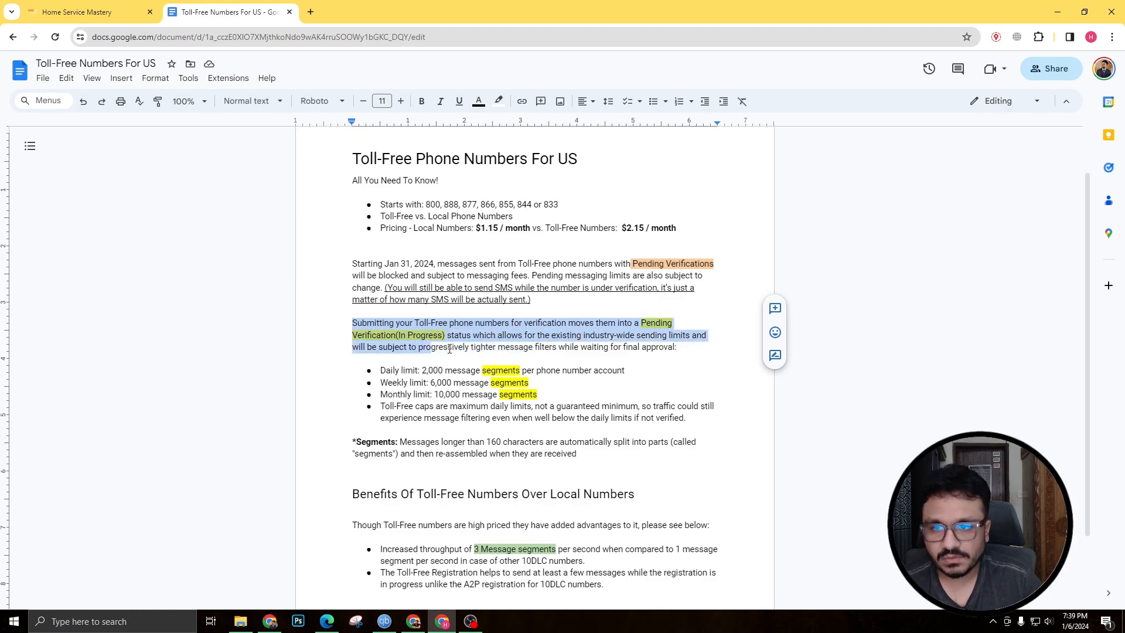
- Review the 2,000 daily message segment limit and the Toll-Free caps bullet
left_click(434, 347)
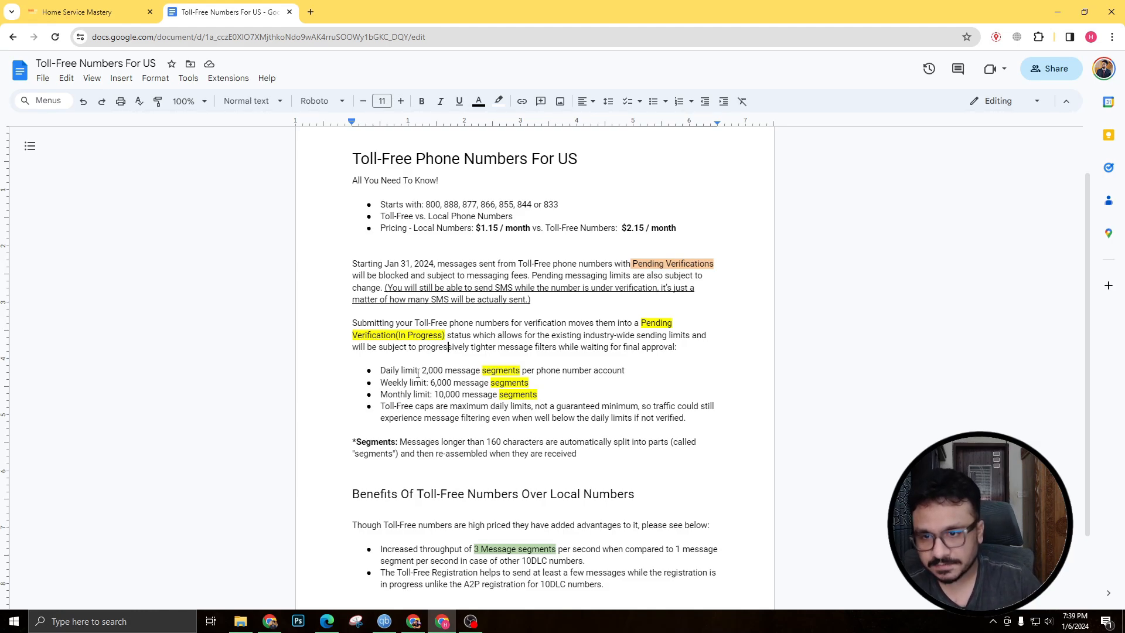
left_click_drag(421, 370, 540, 369)
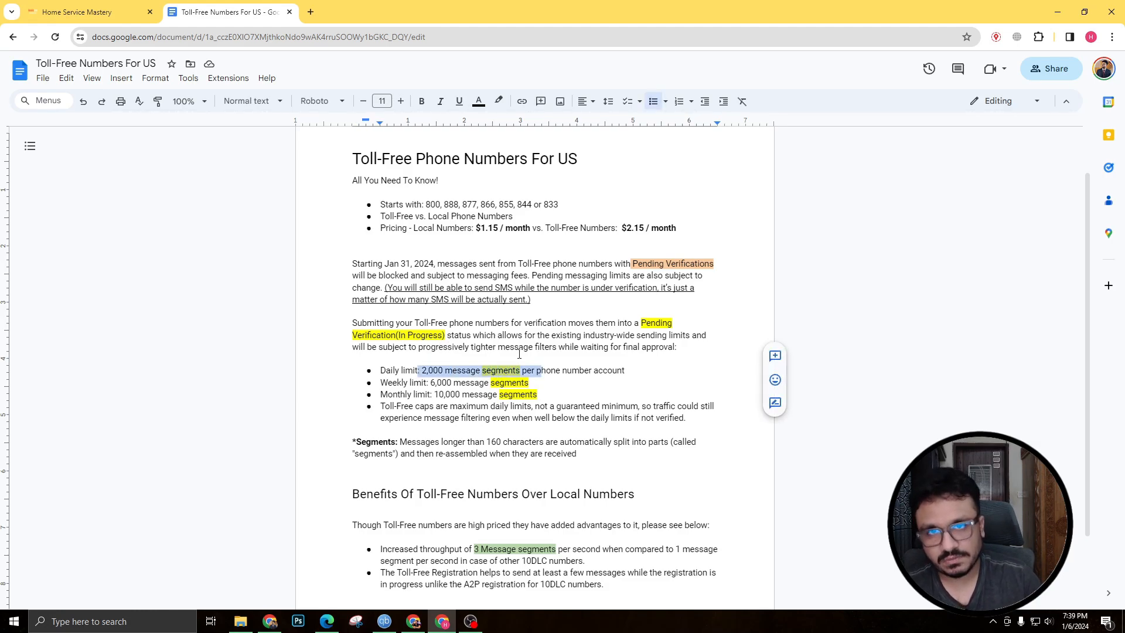
scroll("down", 3)
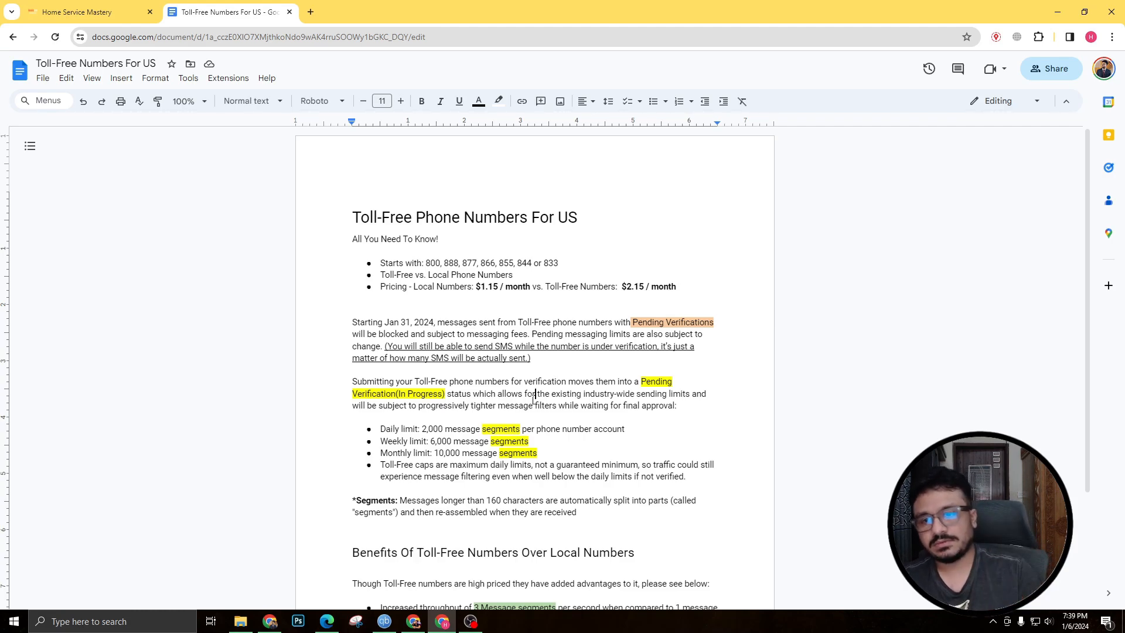
scroll("down", 3)
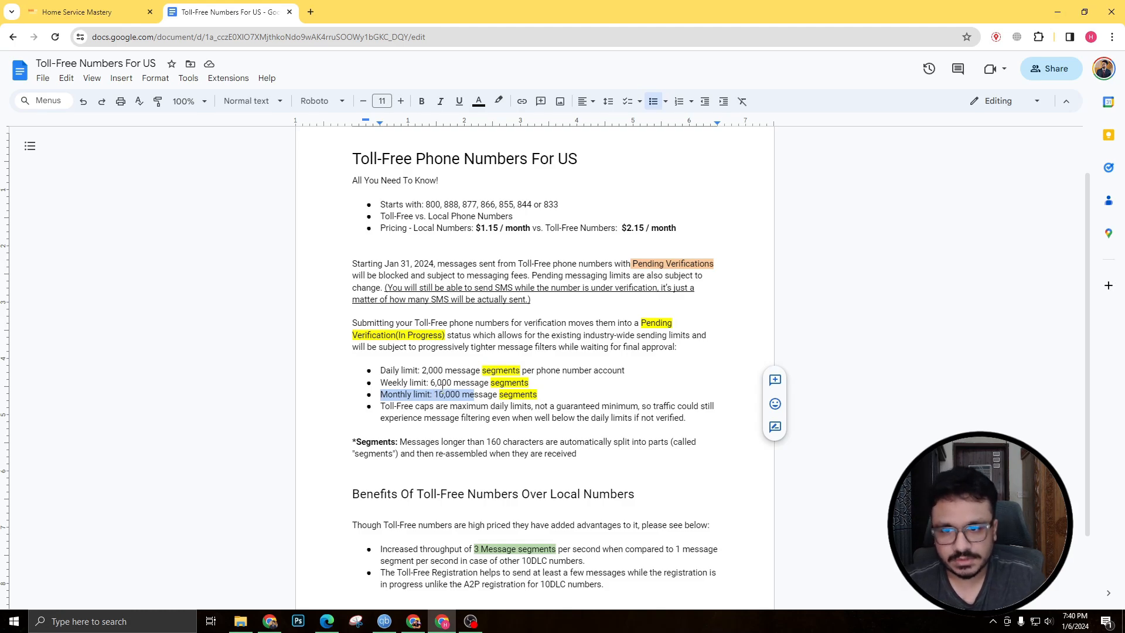
scroll("down", 3)
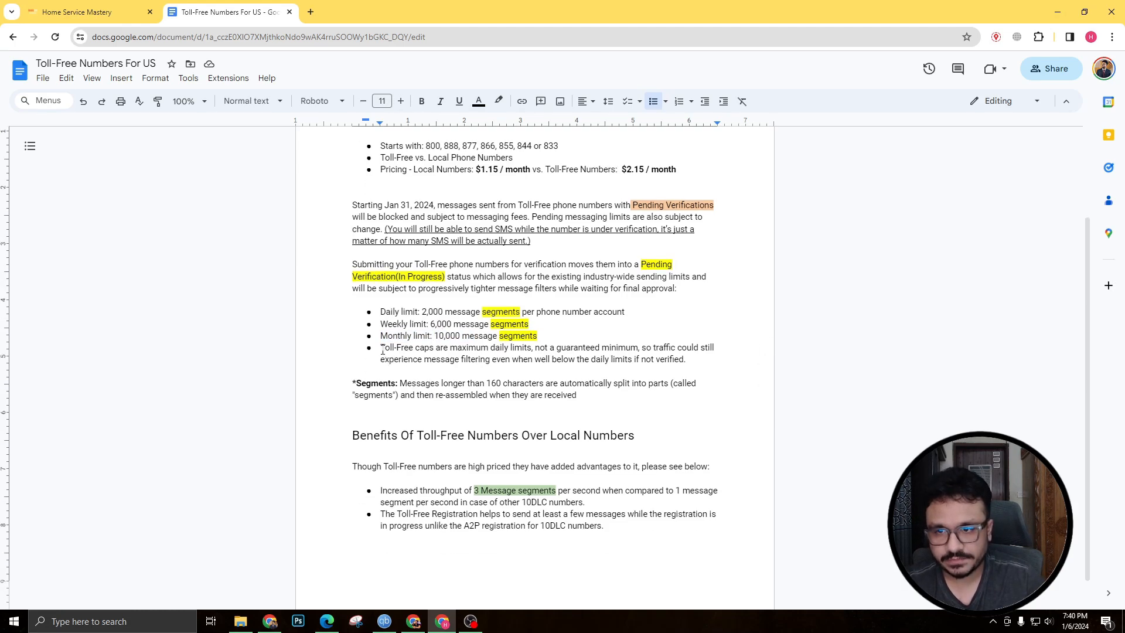
left_click_drag(380, 347, 517, 347)
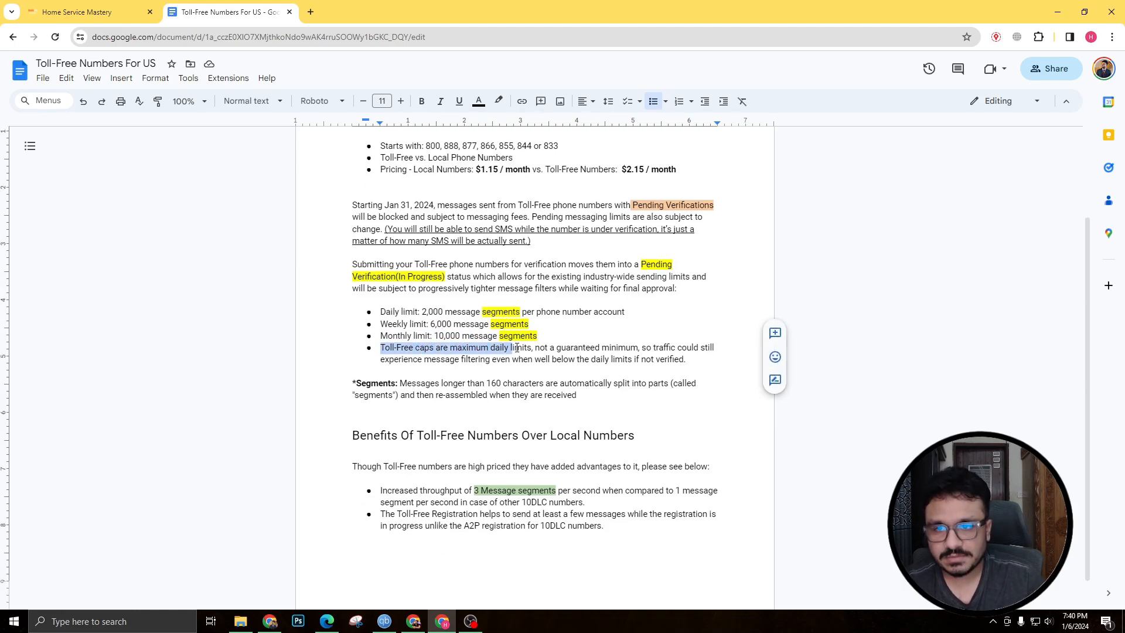
left_click_drag(515, 347, 653, 347)
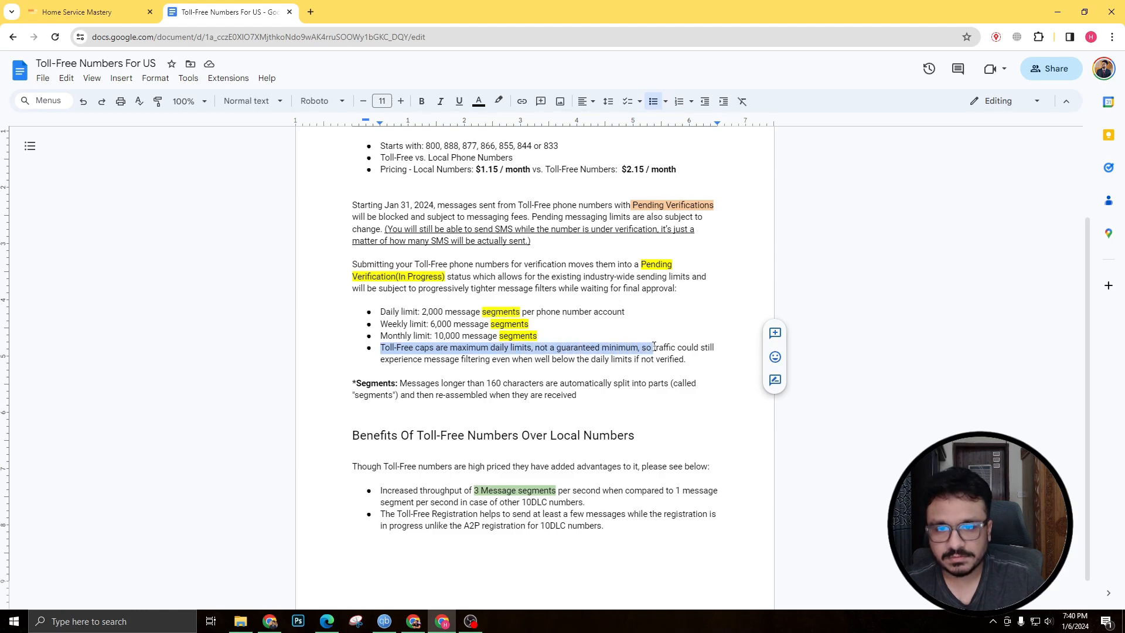
left_click_drag(653, 347, 497, 358)
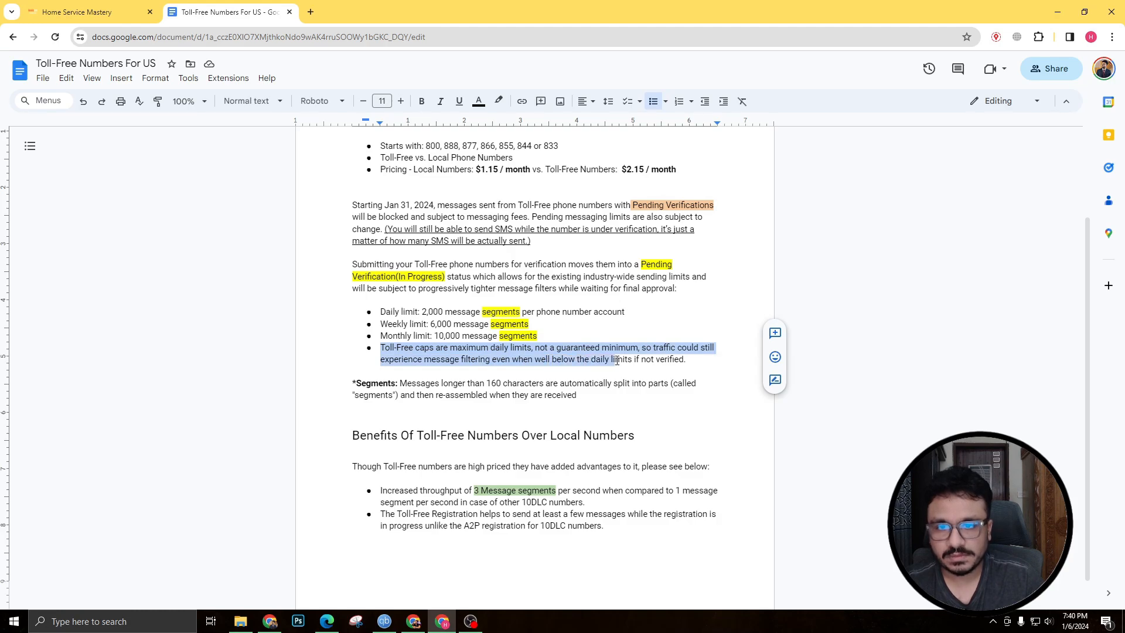
- Review the benefits of toll-free registration listed in the article
left_click(669, 359)
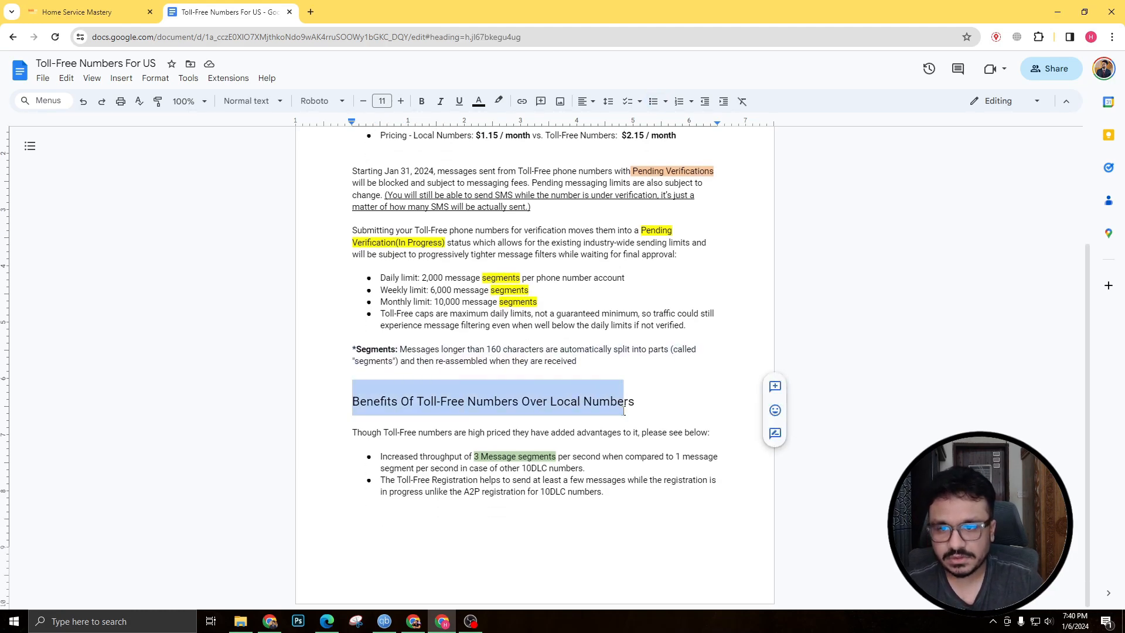
left_click(393, 456)
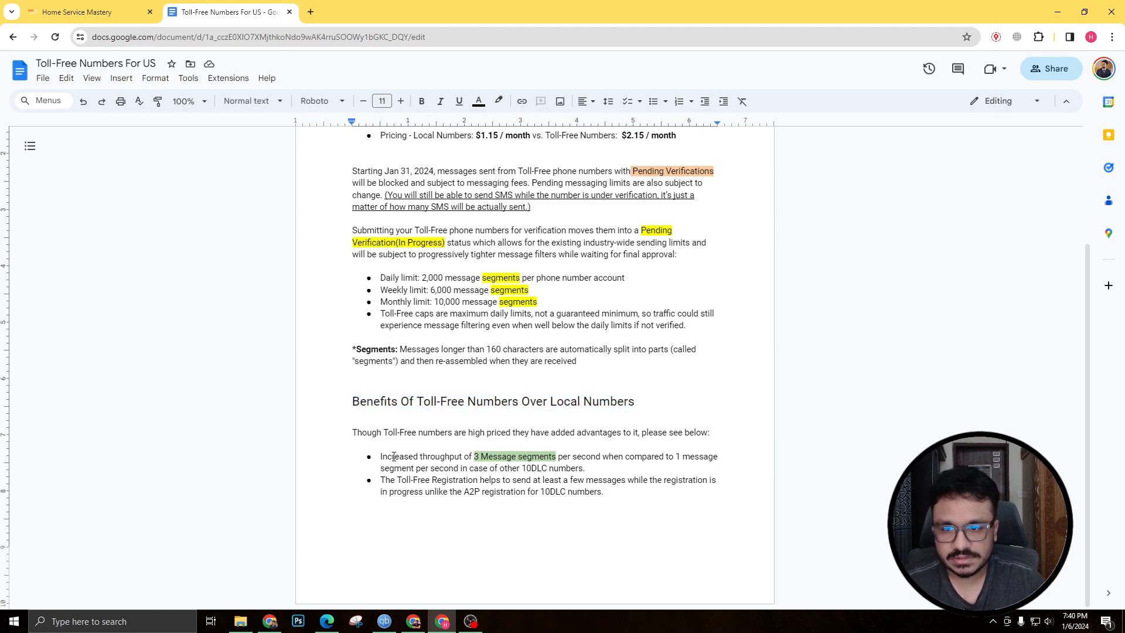
double_click(394, 456)
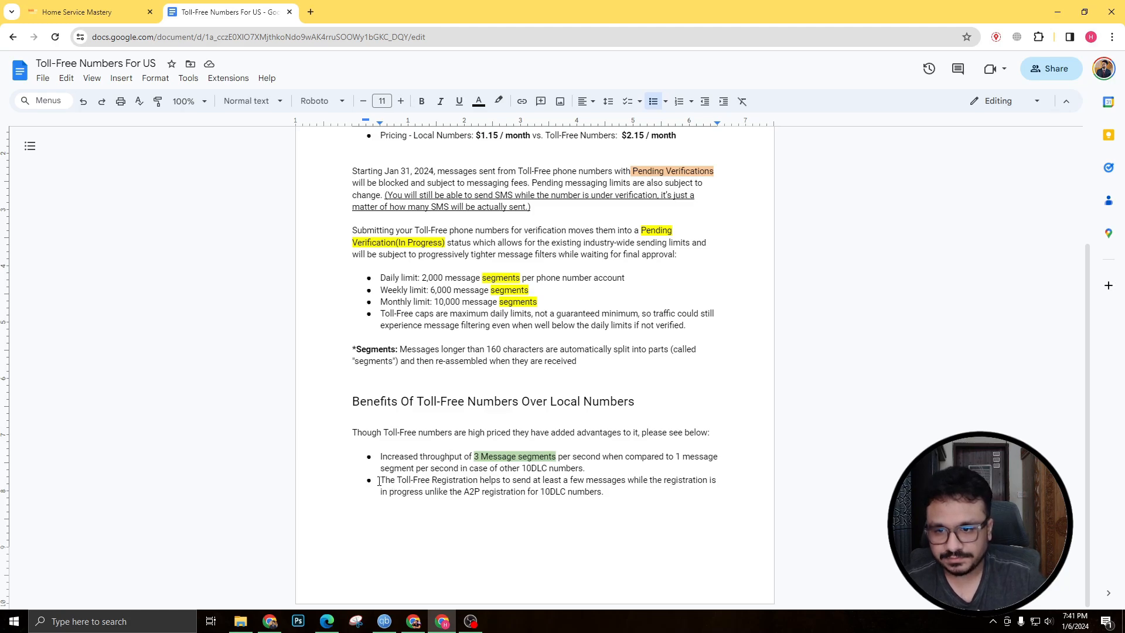
left_click_drag(379, 480, 555, 479)
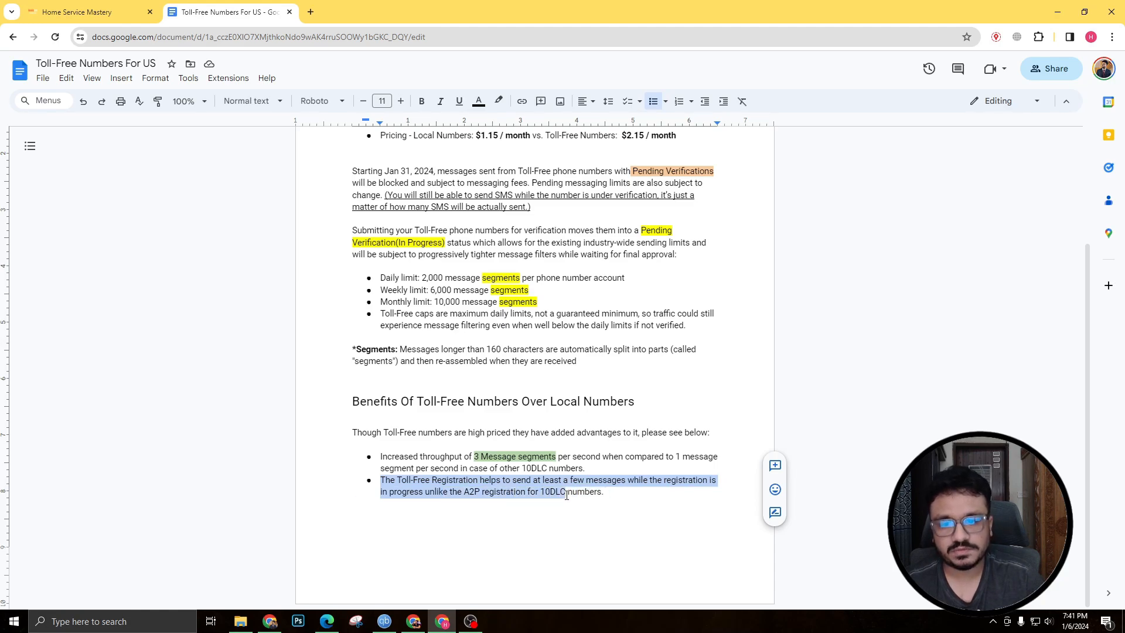
left_click(473, 492)
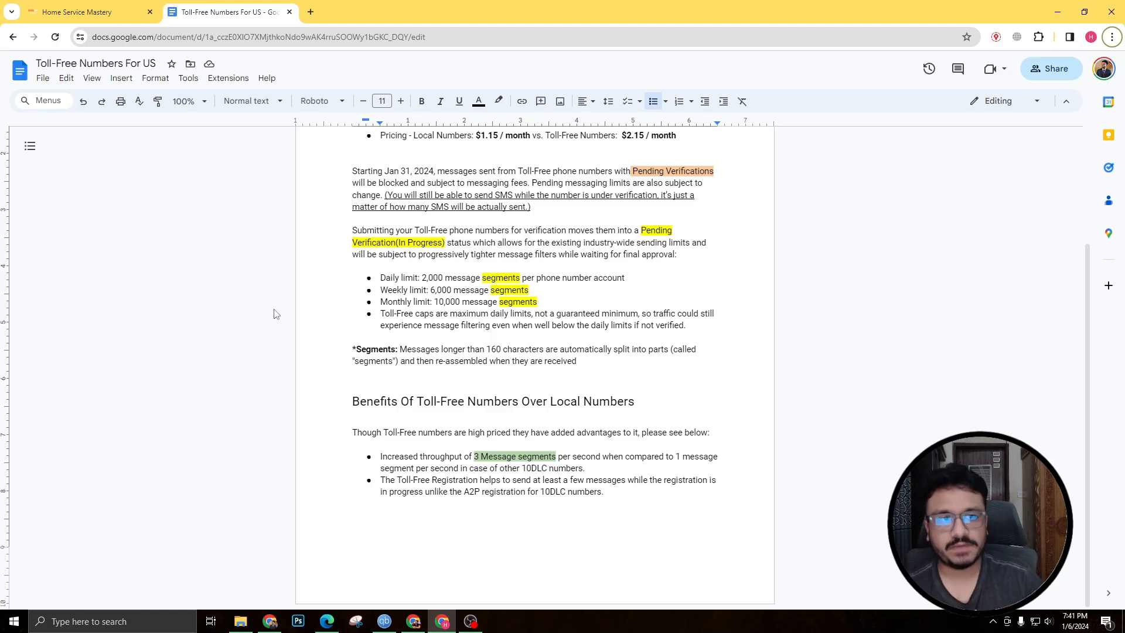
mouse_move(139, 244)
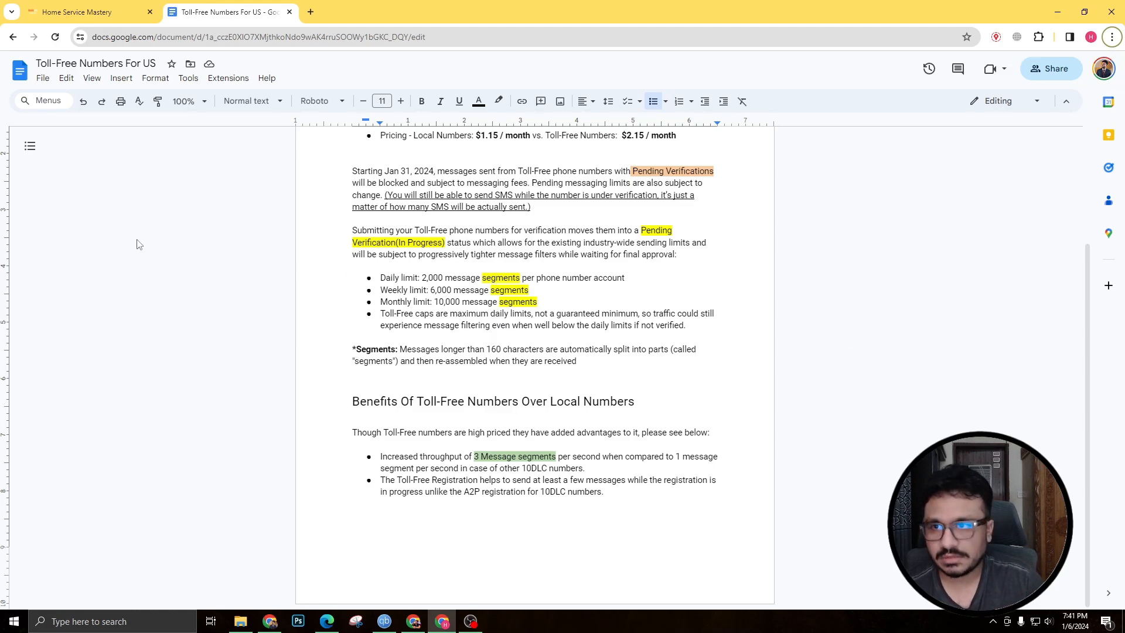
left_click(82, 12)
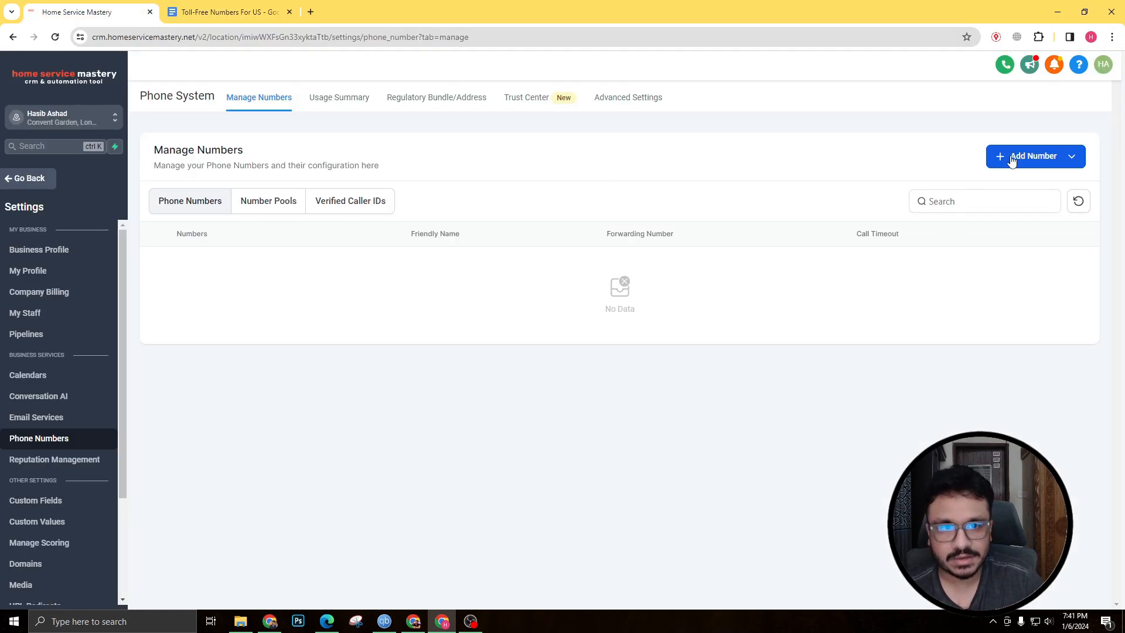
left_click(1034, 156)
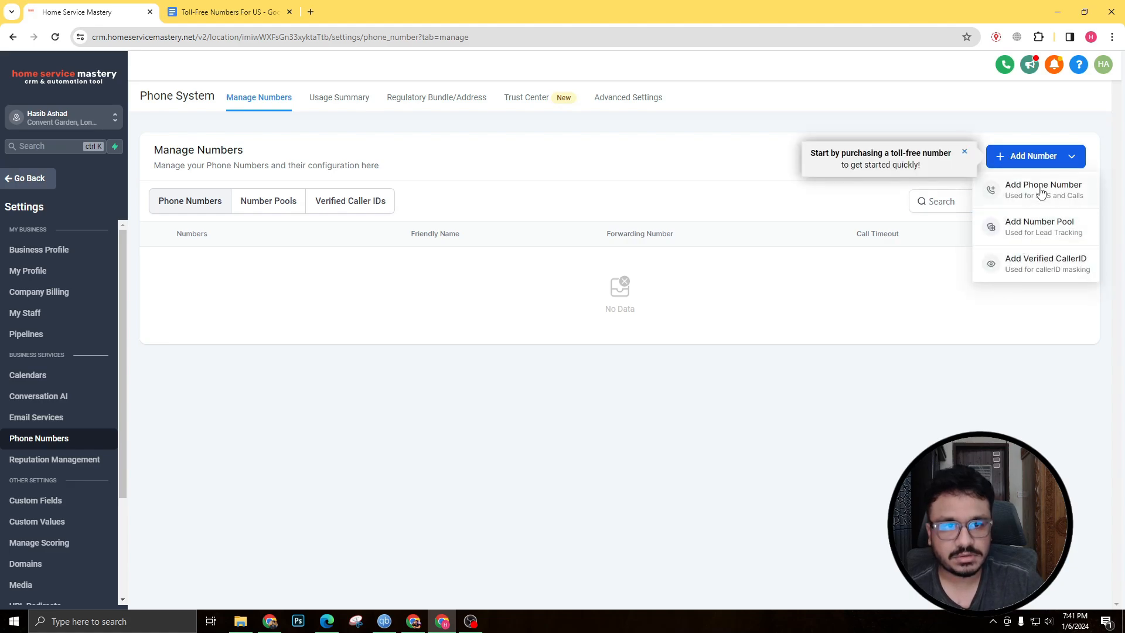
left_click(1042, 190)
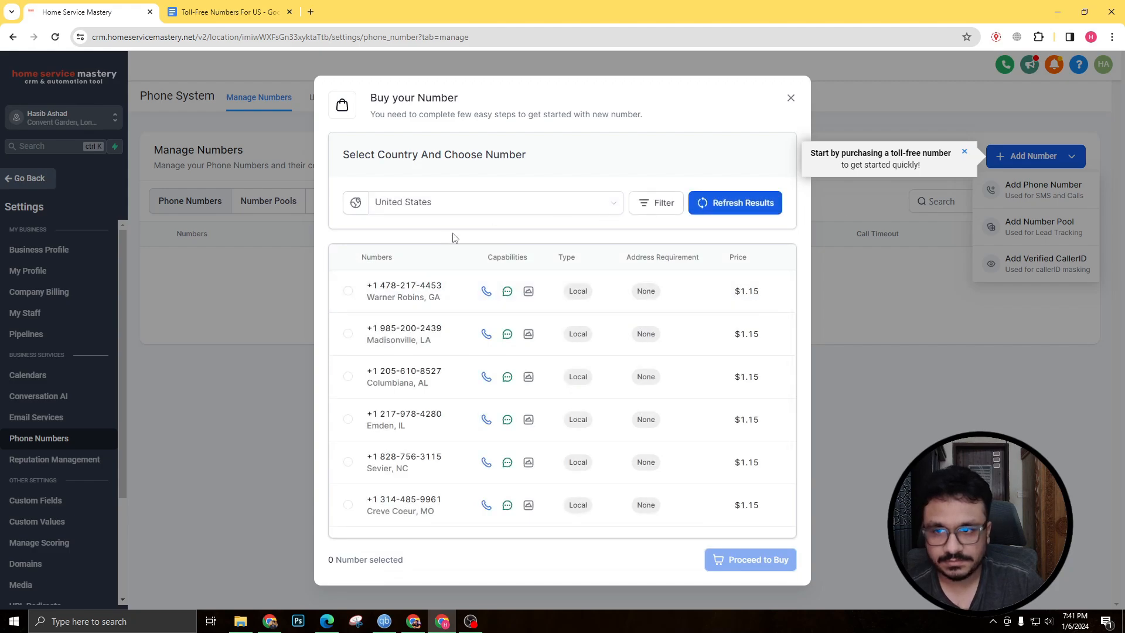
left_click(656, 203)
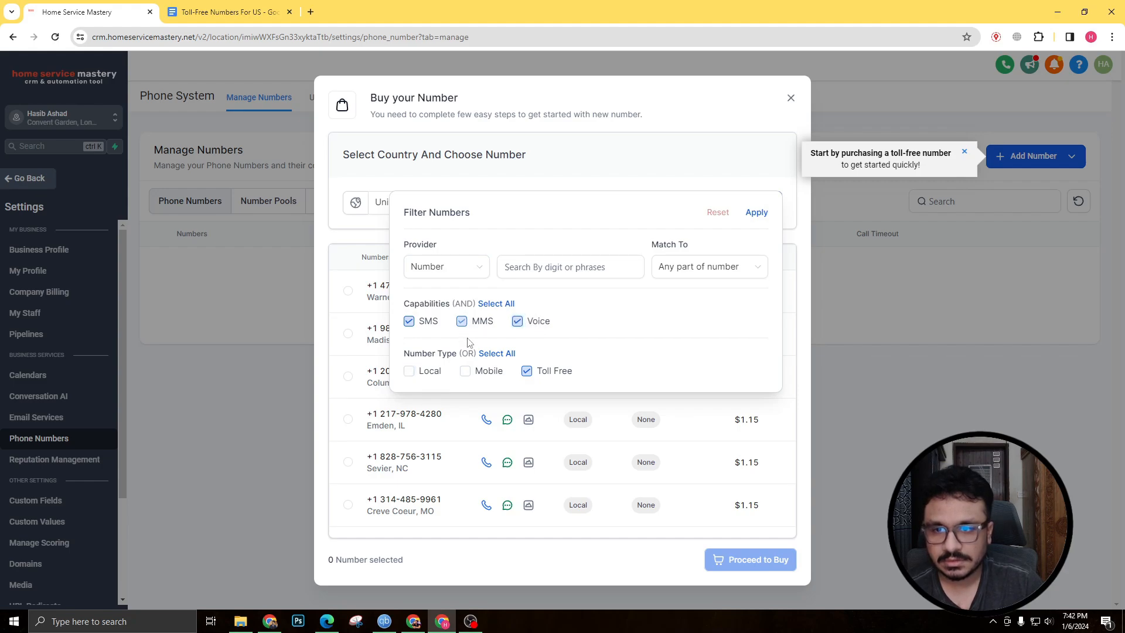
left_click(756, 212)
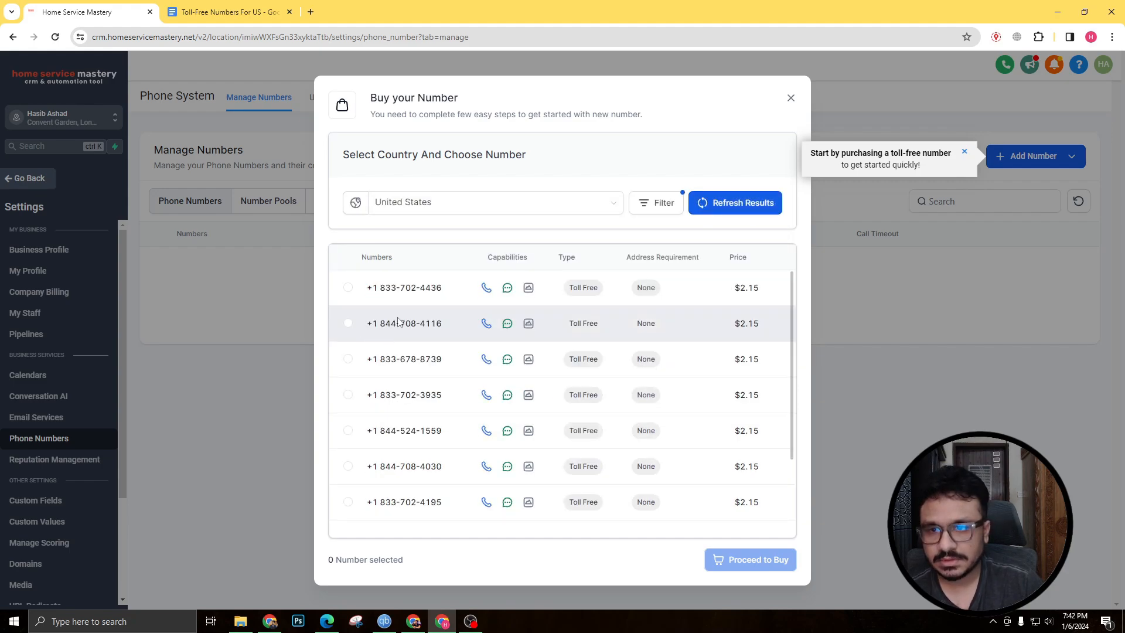
left_click(347, 287)
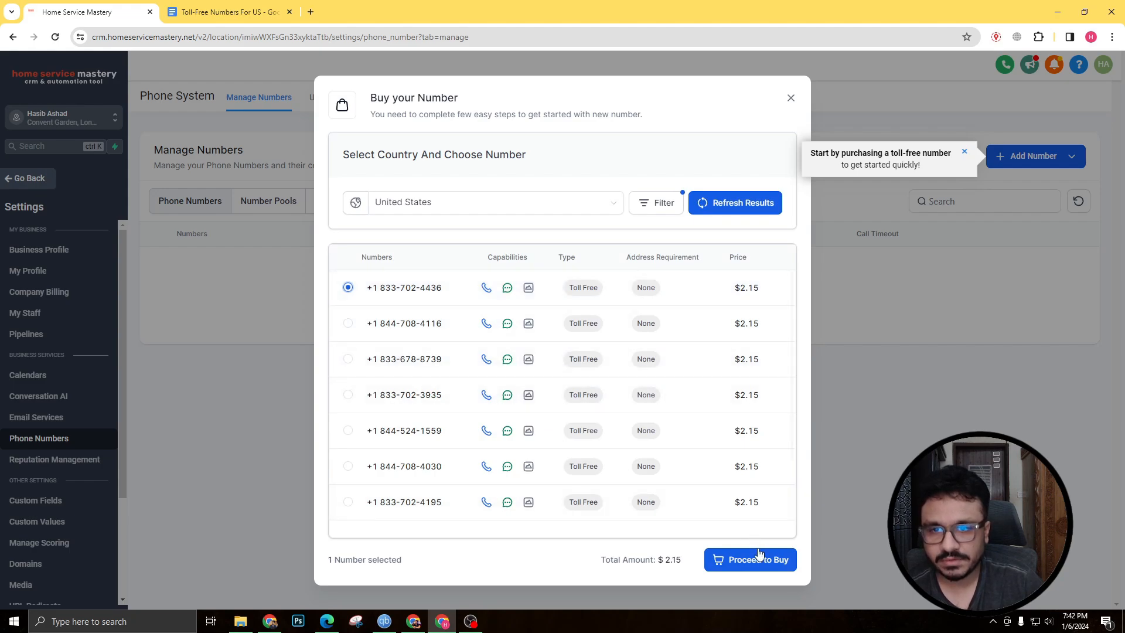
mouse_move(765, 420)
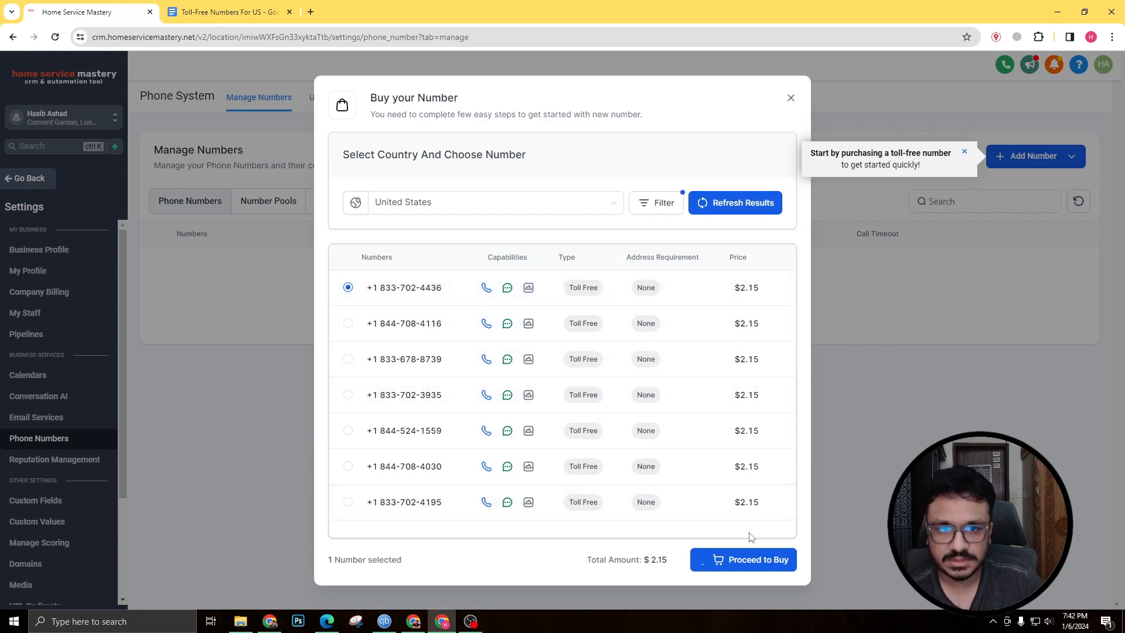
left_click(743, 559)
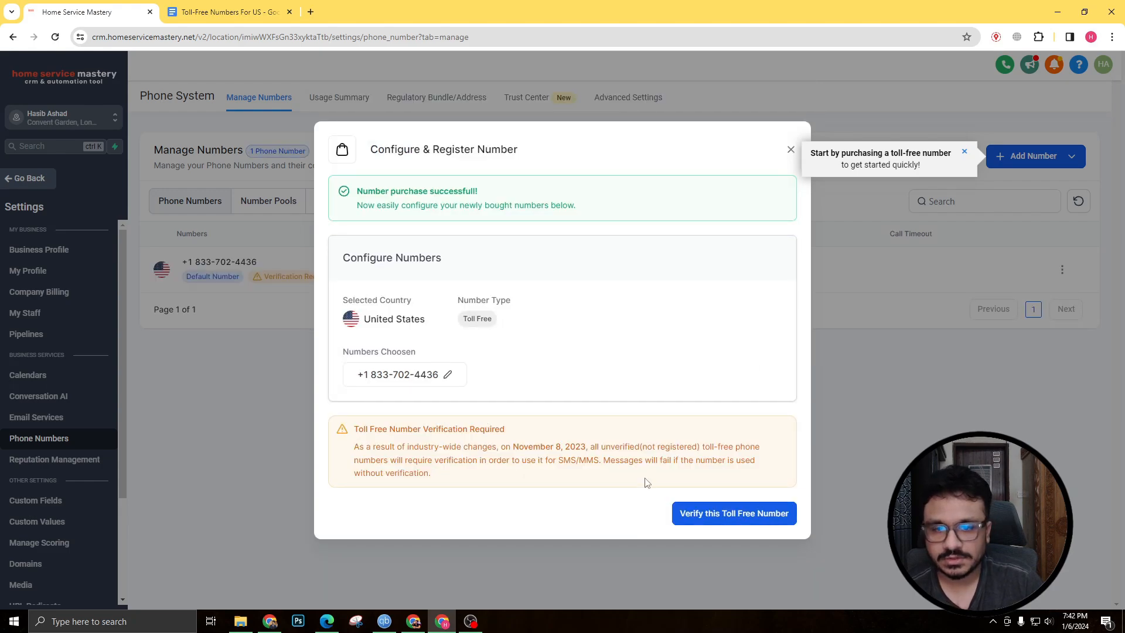
- Start toll-free verification and complete business details and location to reach step 3
left_click(734, 513)
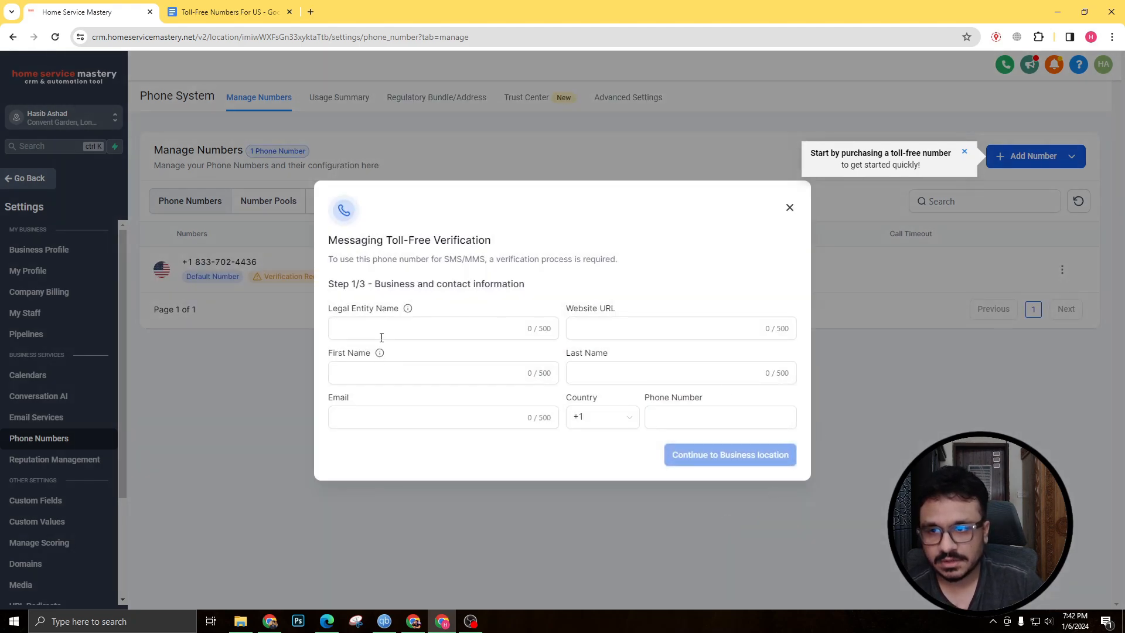
left_click(381, 328)
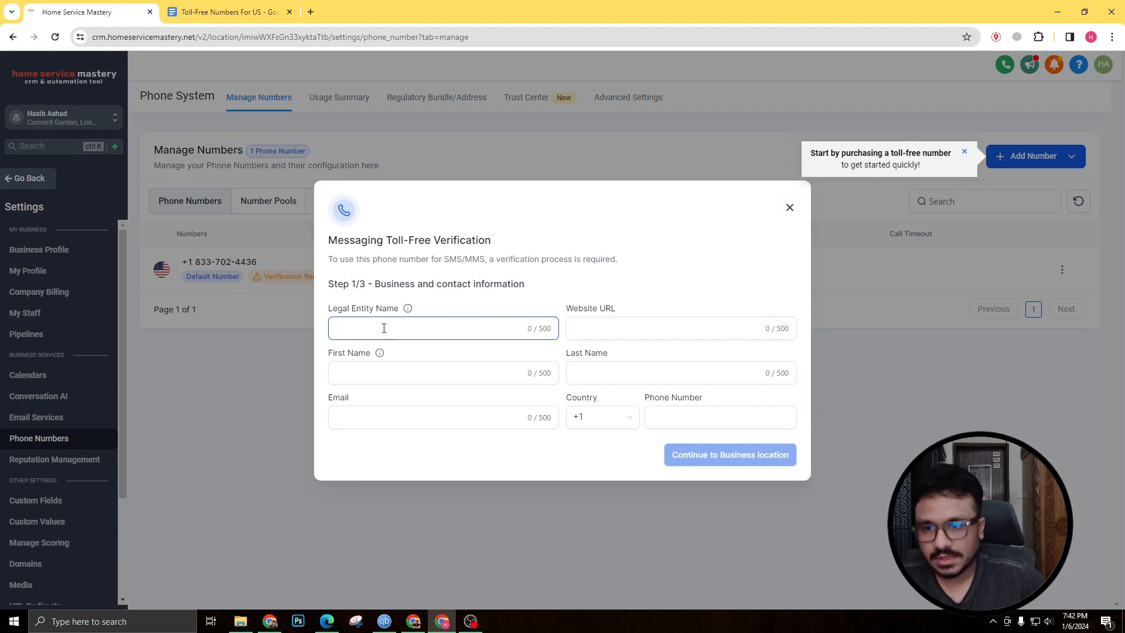
left_click(721, 417)
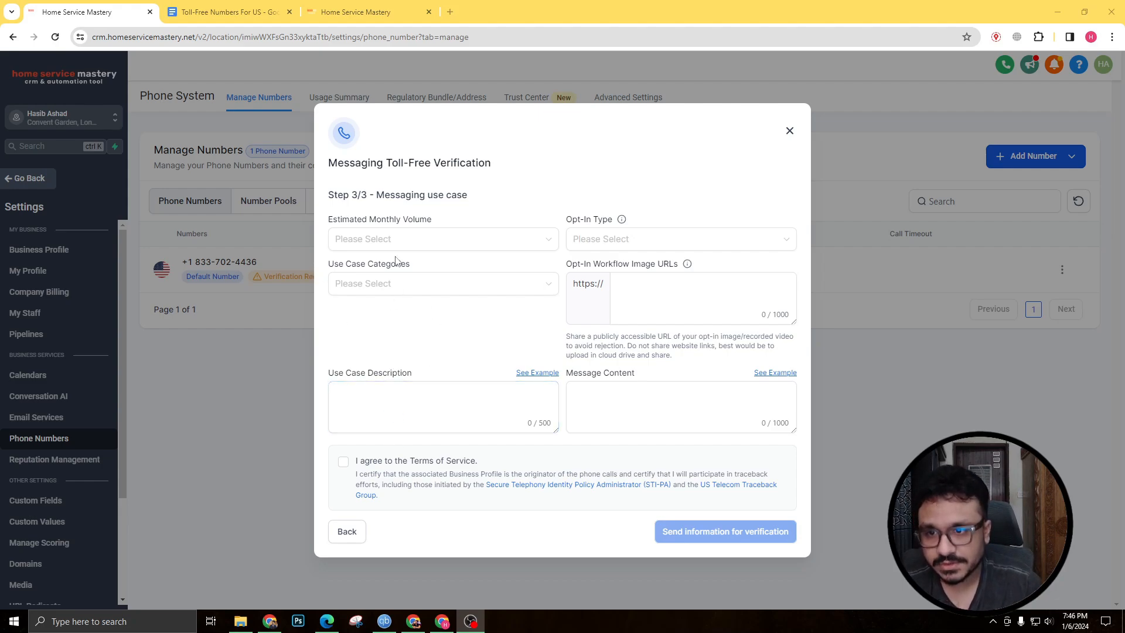
- Set the estimated monthly message volume to 1,000
left_click(443, 239)
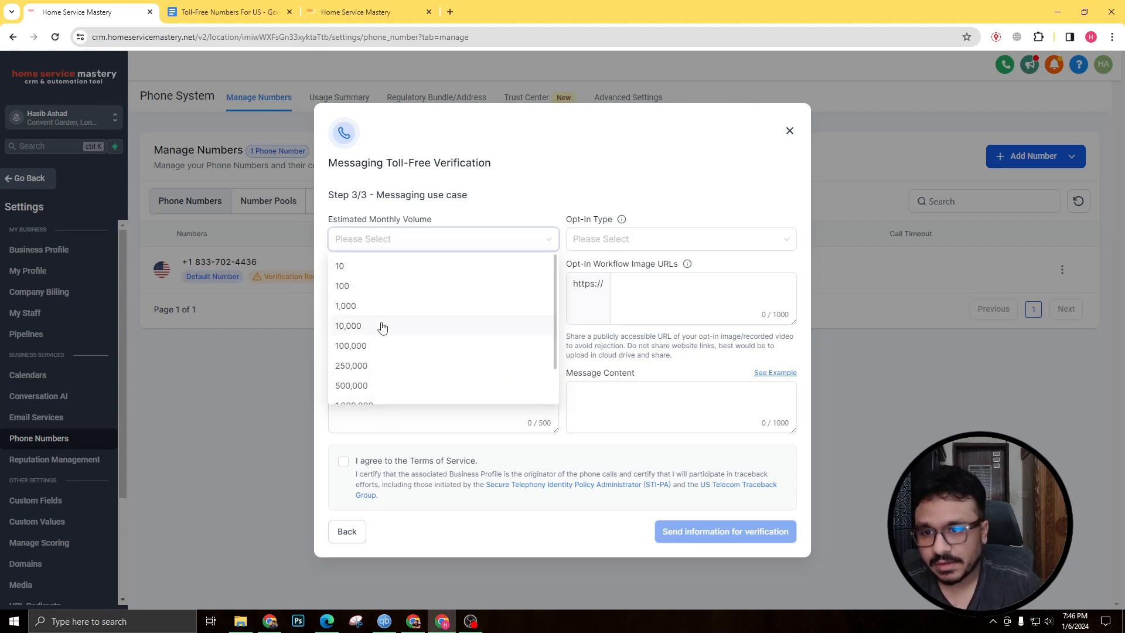
left_click(346, 306)
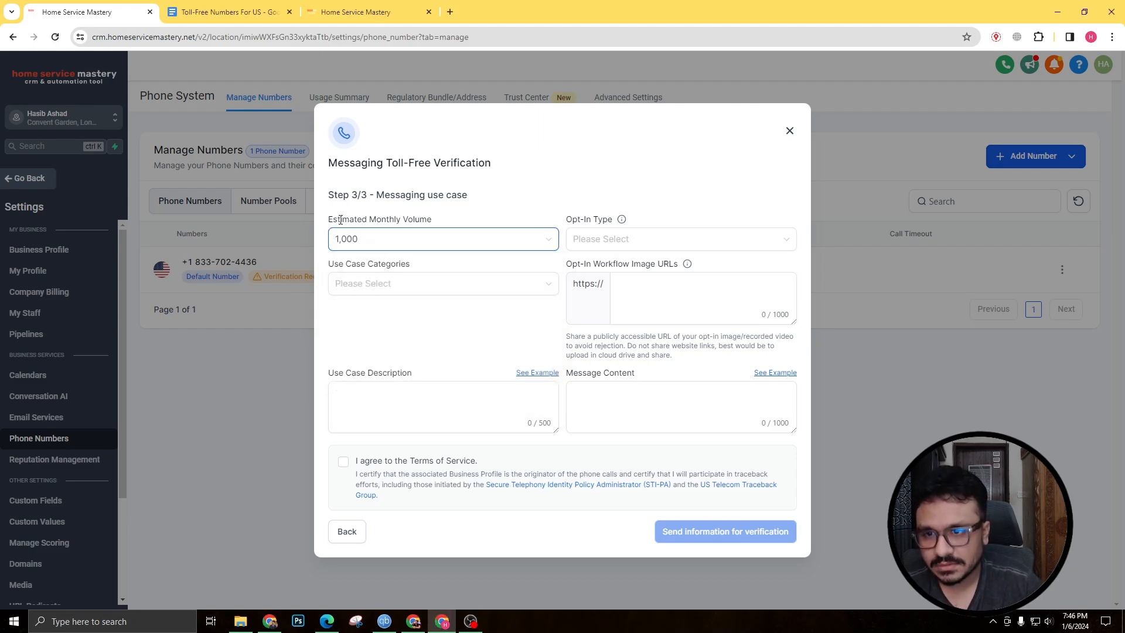
left_click(443, 239)
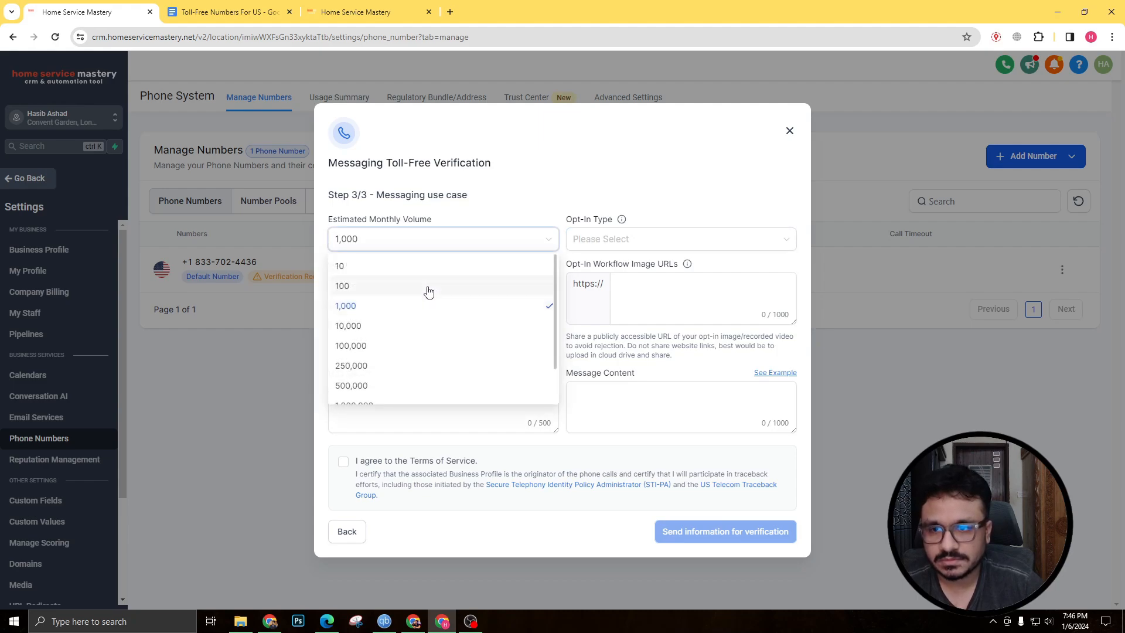
mouse_move(498, 196)
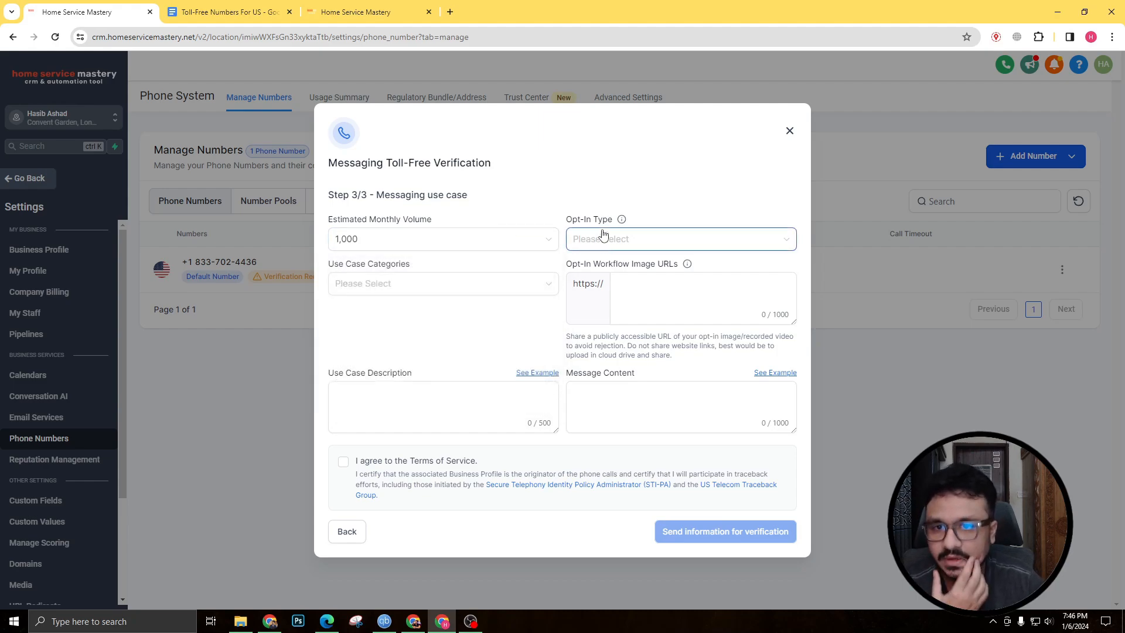
- Choose Web Form opt-in and Delivery Notifications and Events use case categories
left_click(680, 239)
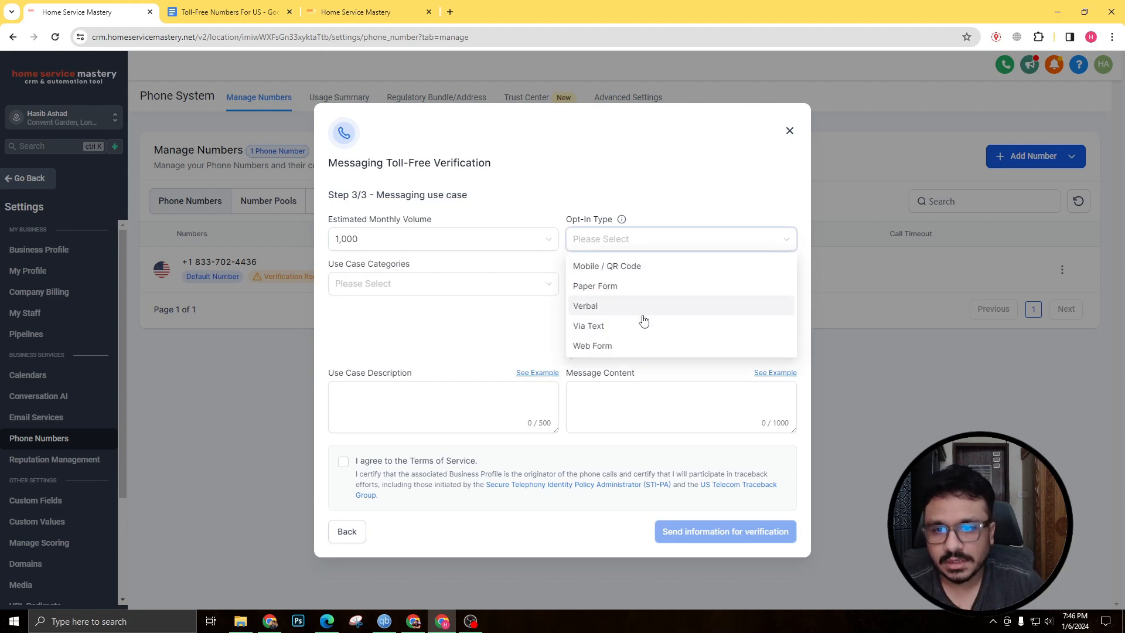
left_click(592, 345)
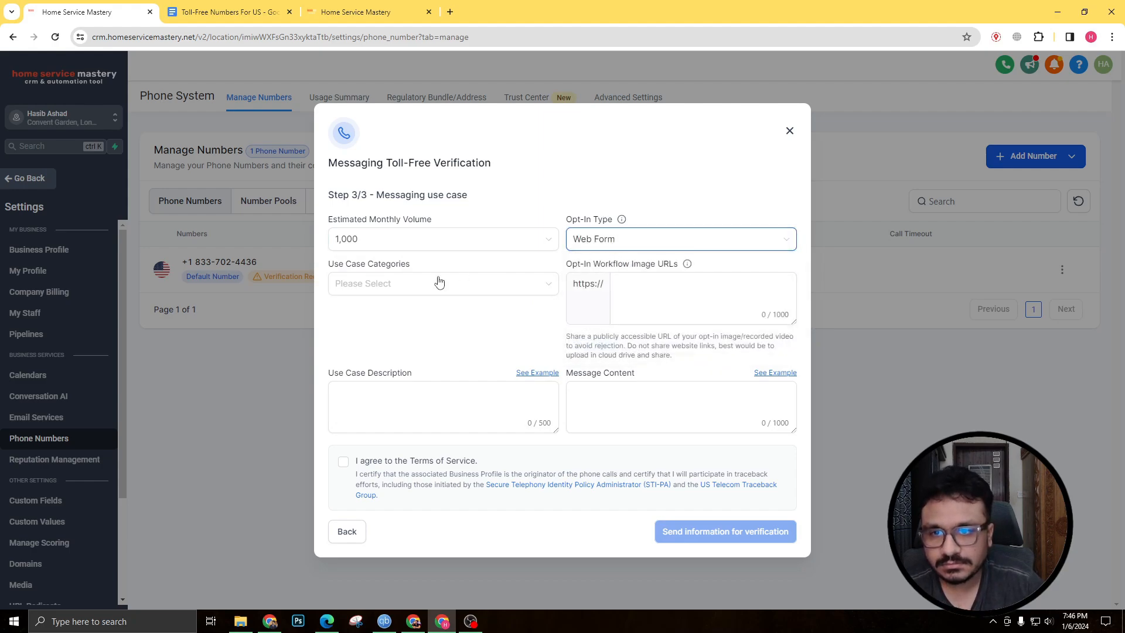
left_click(443, 284)
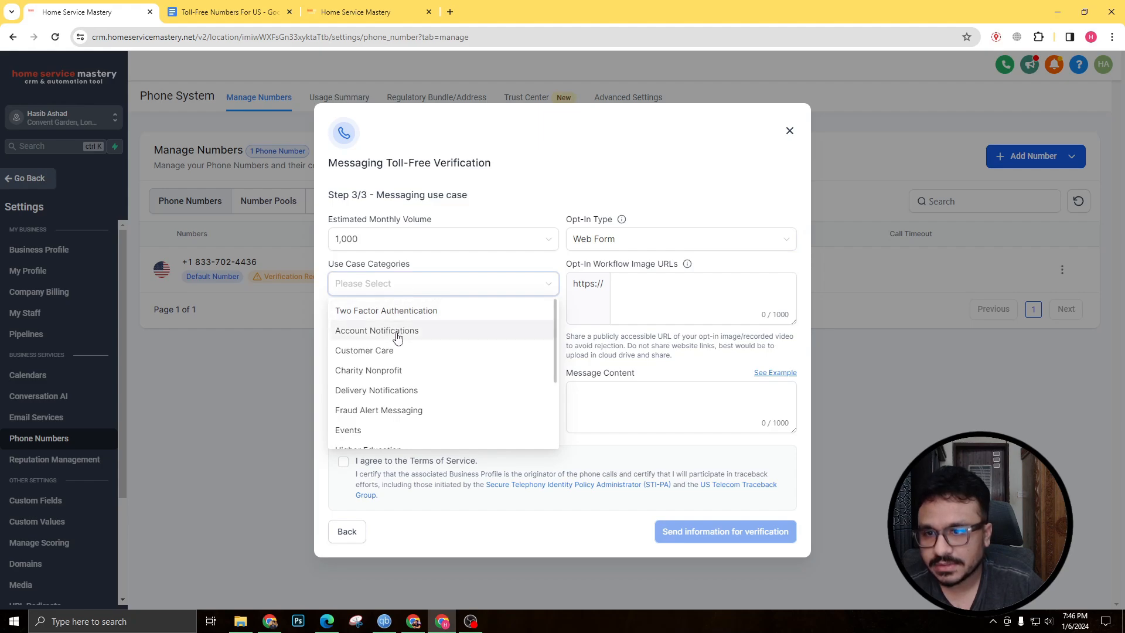
scroll("down", 3)
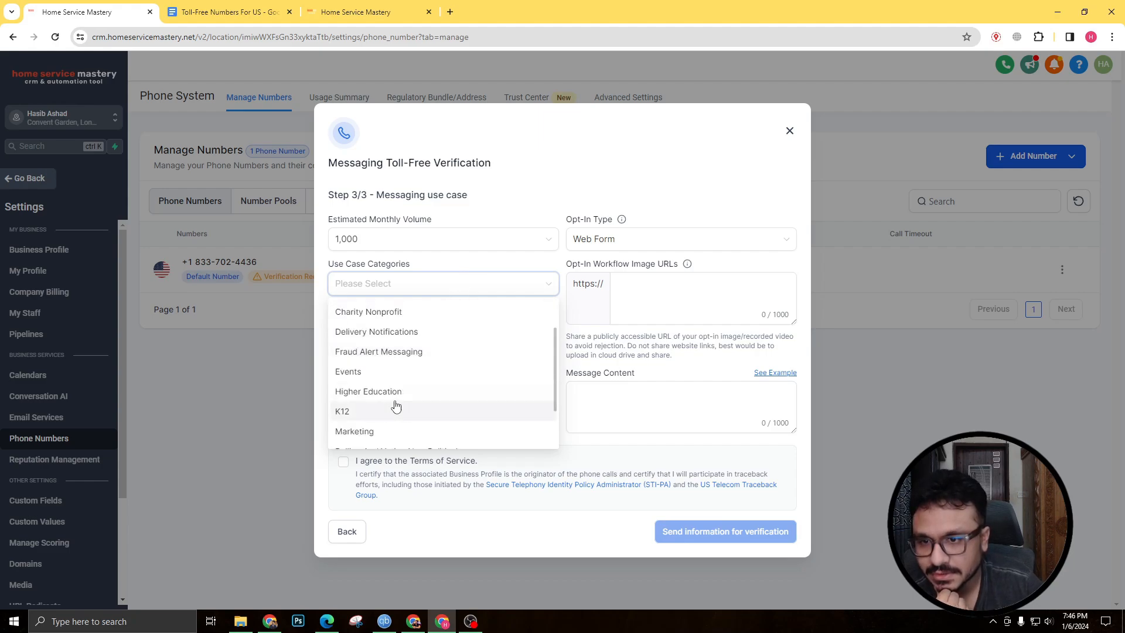
left_click(376, 332)
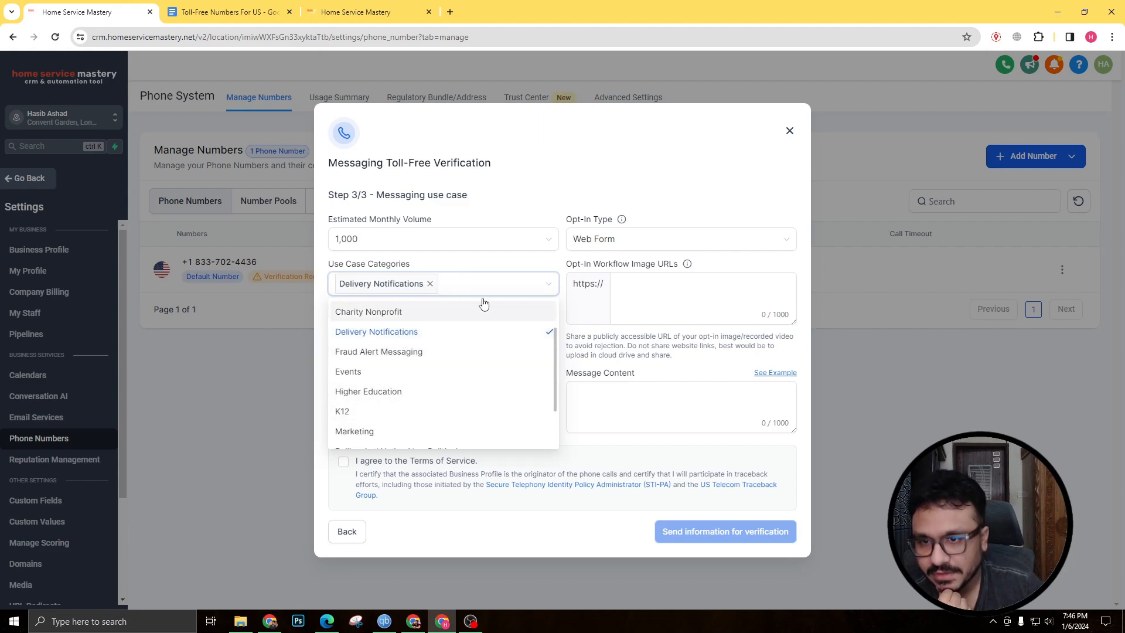
left_click(348, 372)
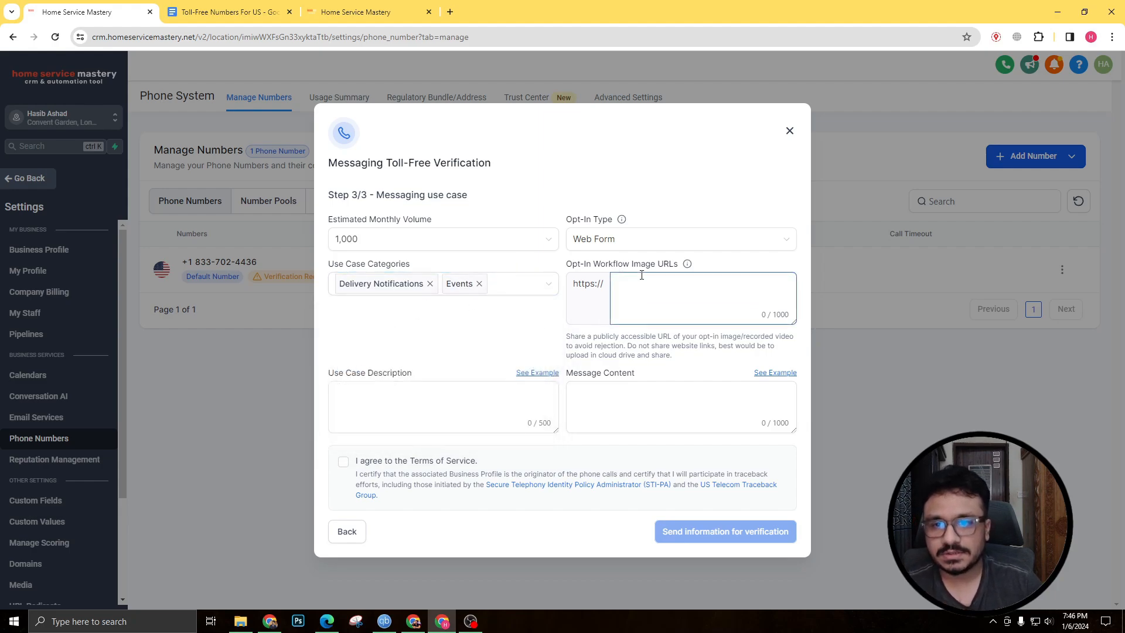
- Select the first example use case description about appointment confirmations and reminders
left_click(443, 405)
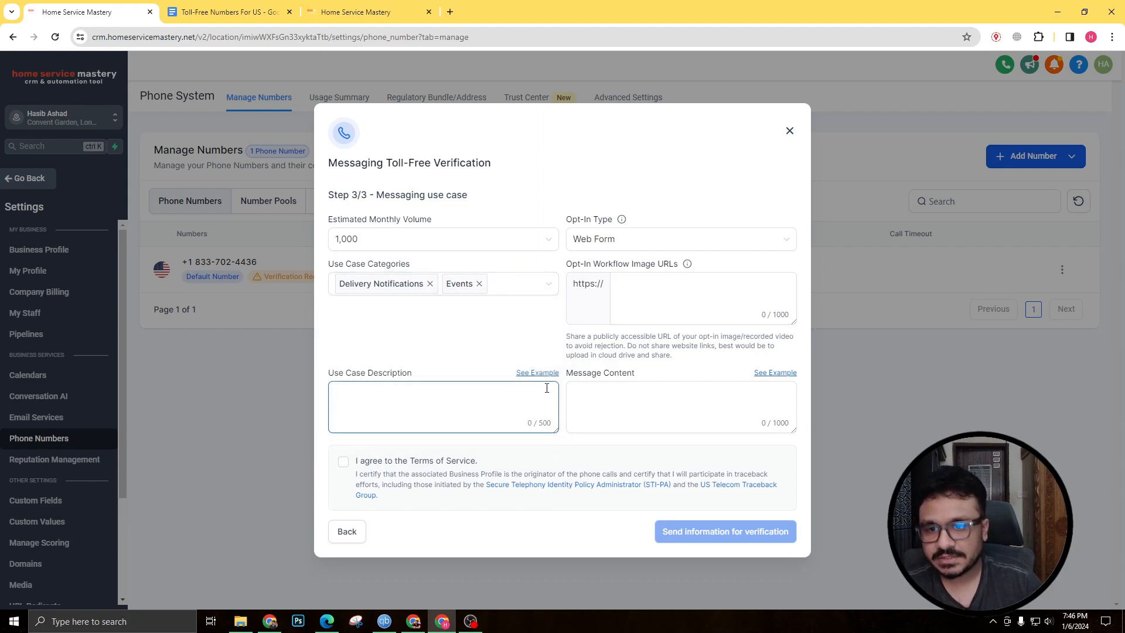
left_click(537, 372)
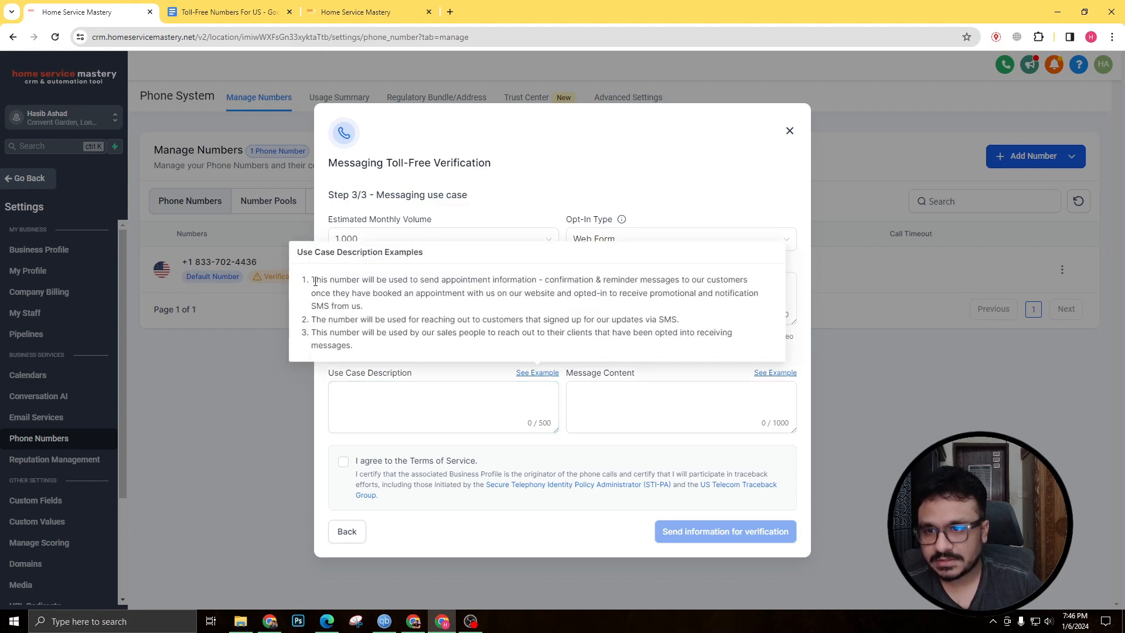
left_click_drag(311, 279, 433, 279)
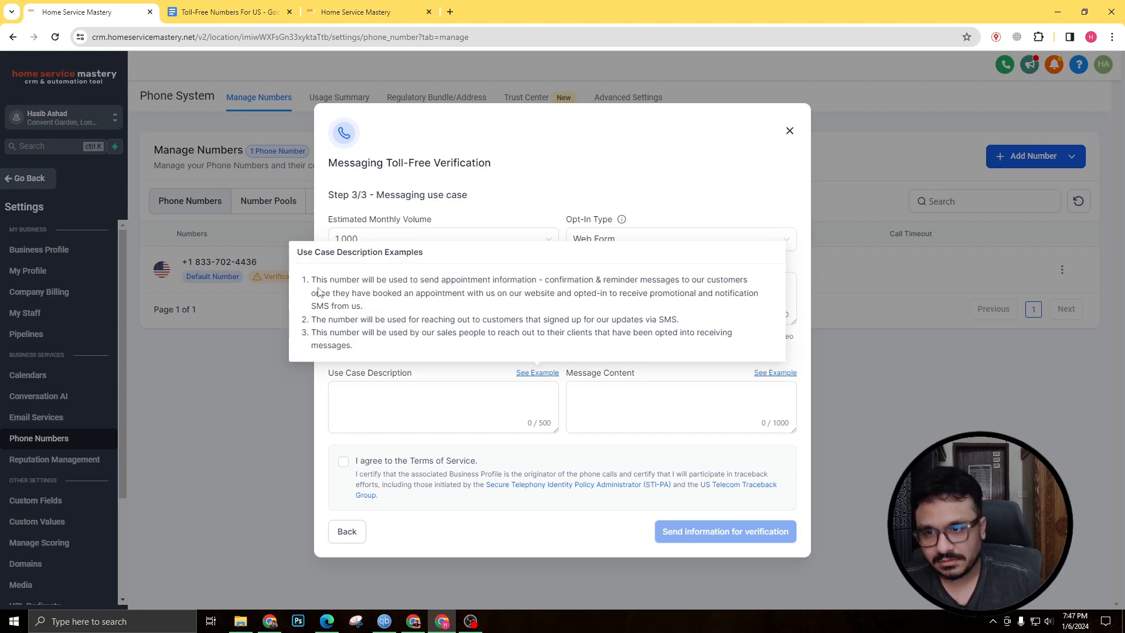
left_click_drag(311, 278, 483, 279)
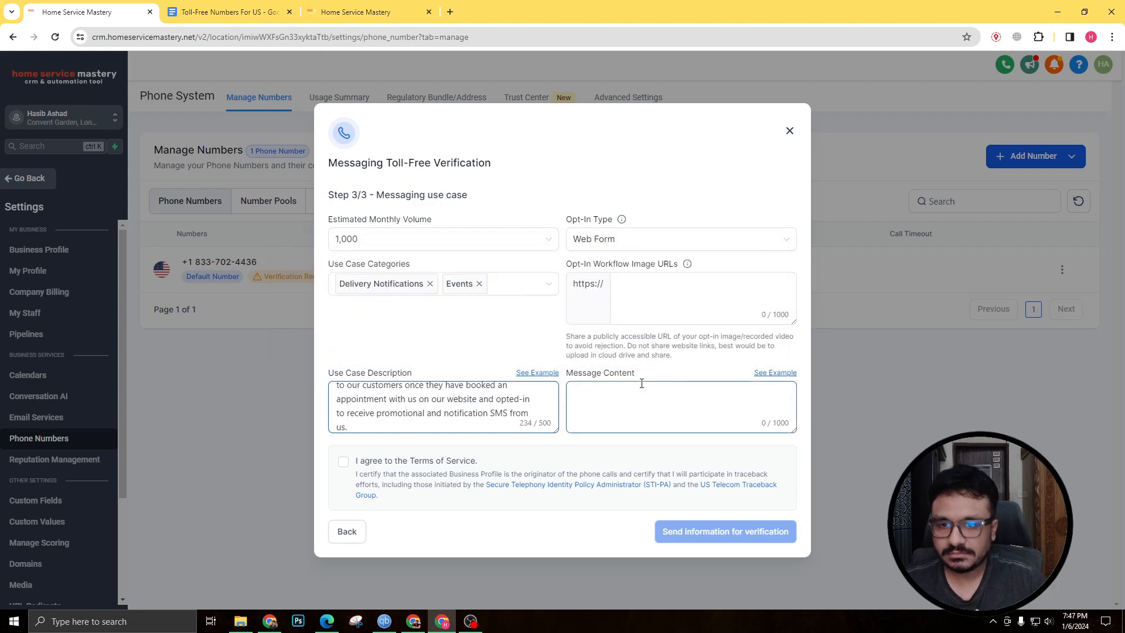
- Insert the example message content, replacing company_name with 'Hasib Ashad'
left_click(775, 372)
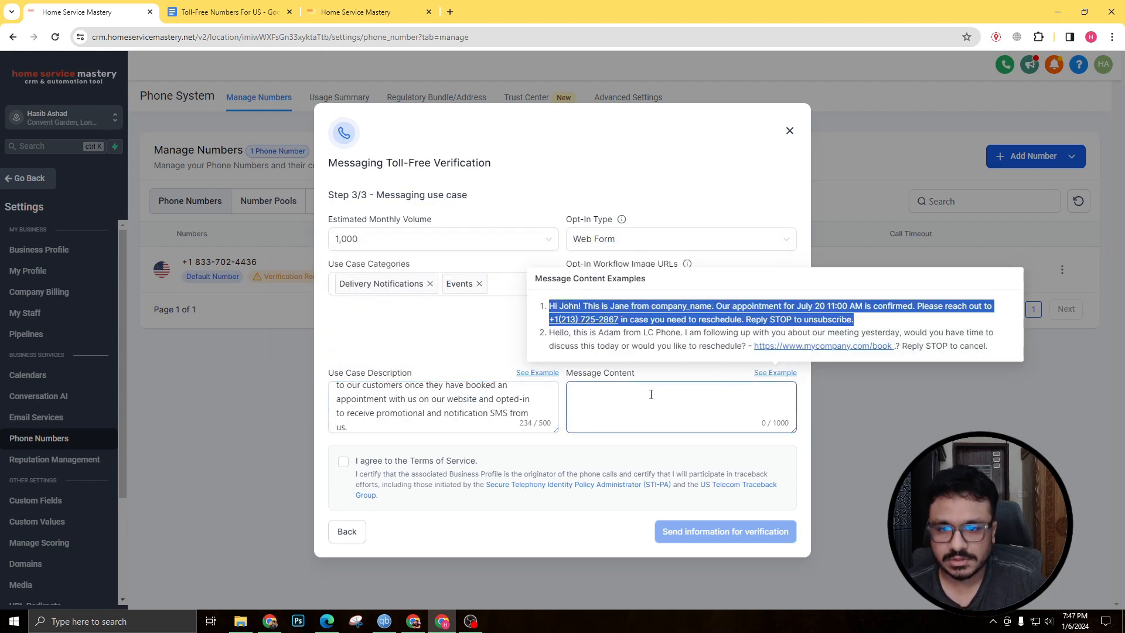
left_click(680, 407)
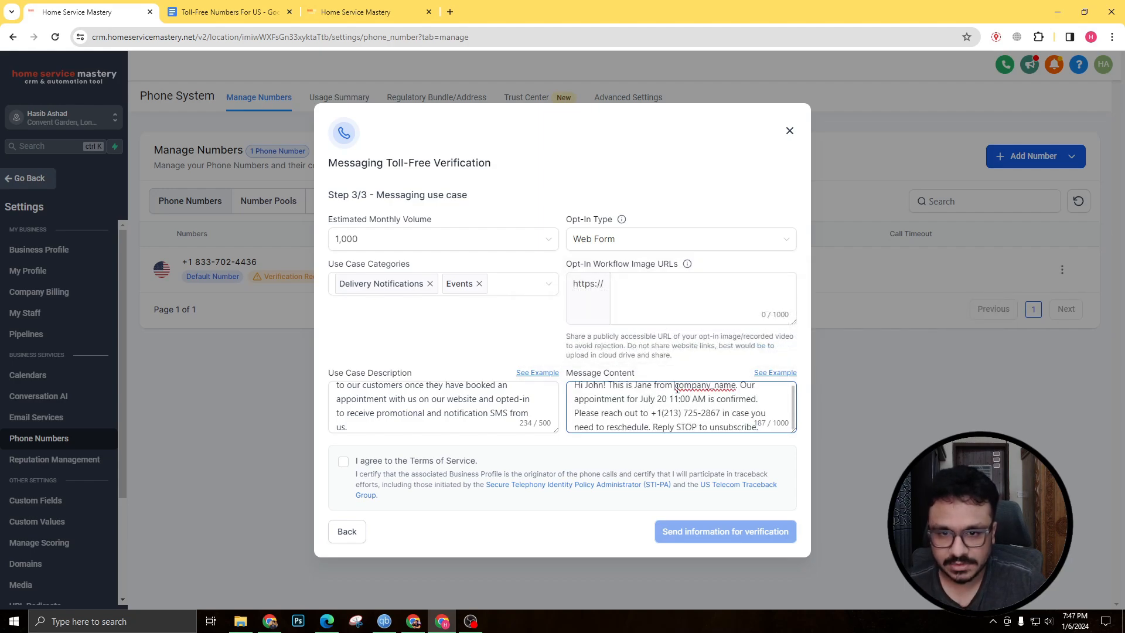
double_click(699, 392)
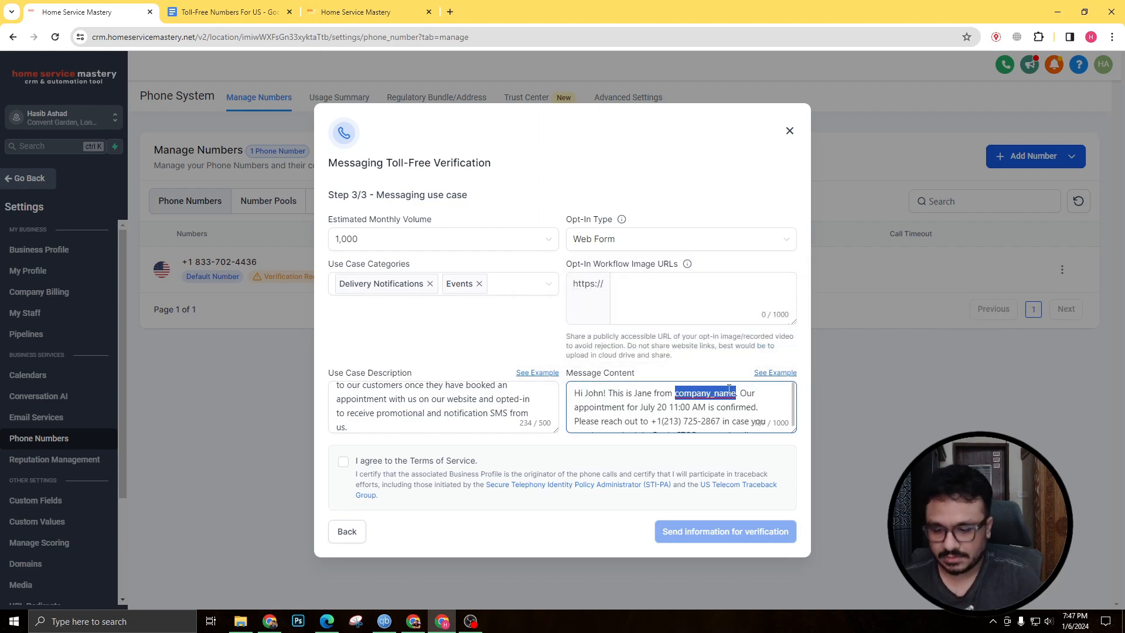
type("Hasib Ashad")
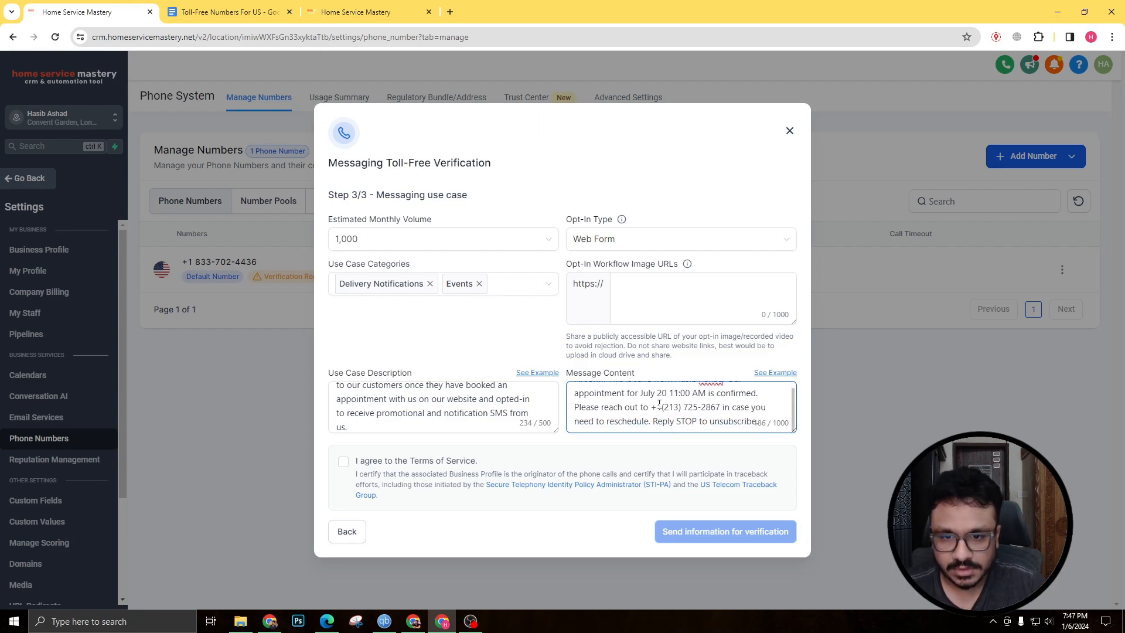
left_click_drag(655, 407, 716, 406)
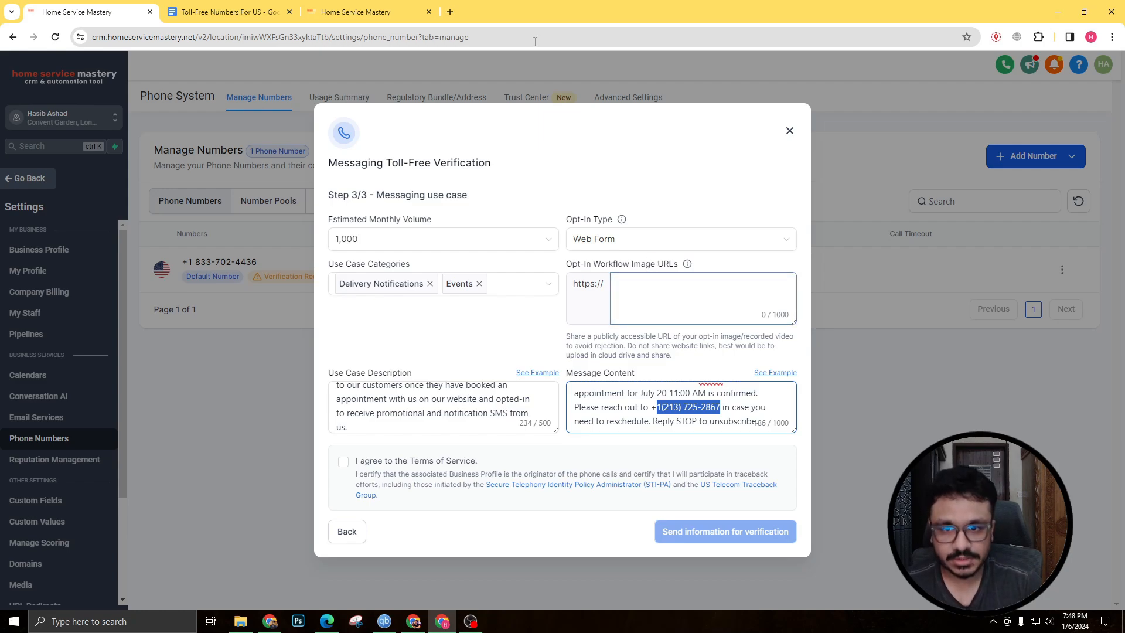
- Leave the opt-in image URL field empty and agree to the Terms of Service
left_click(666, 293)
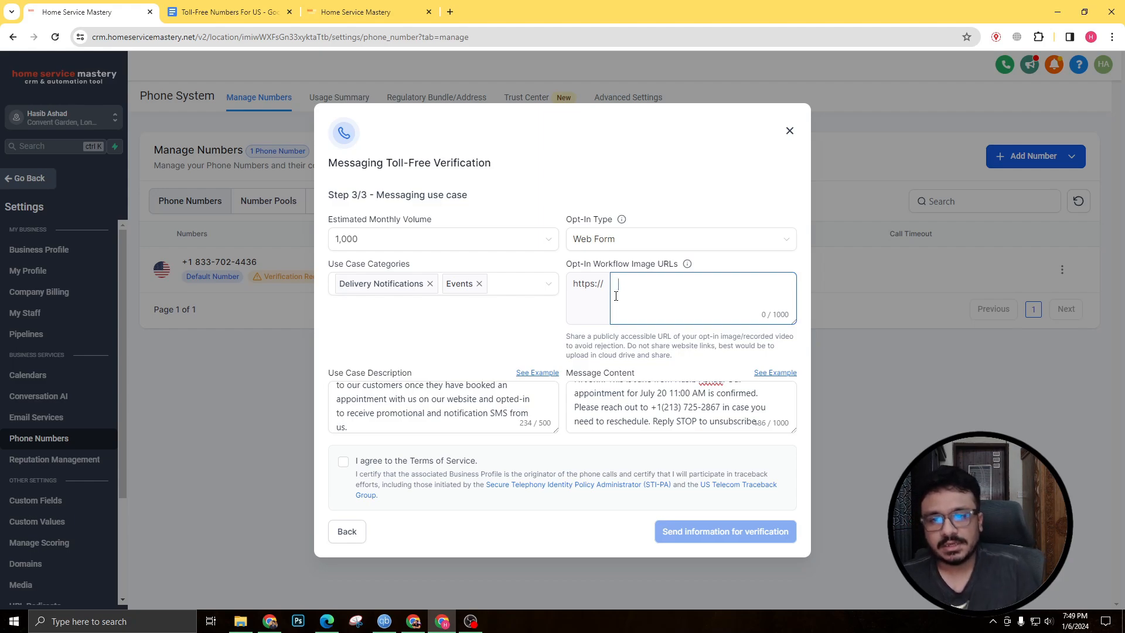
left_click(343, 466)
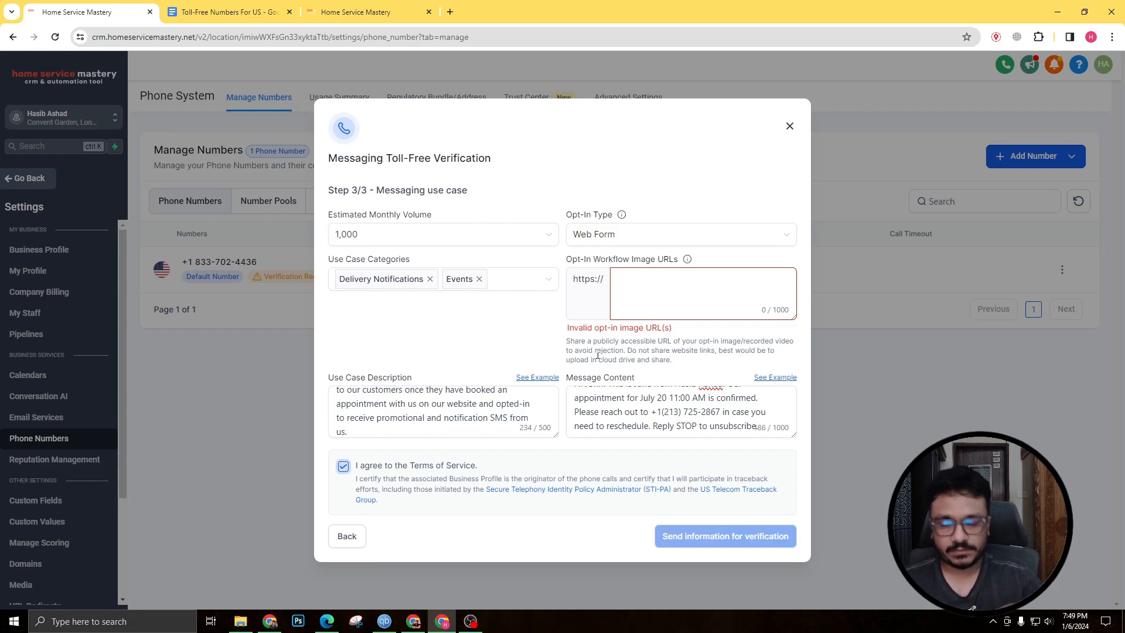
mouse_move(466, 380)
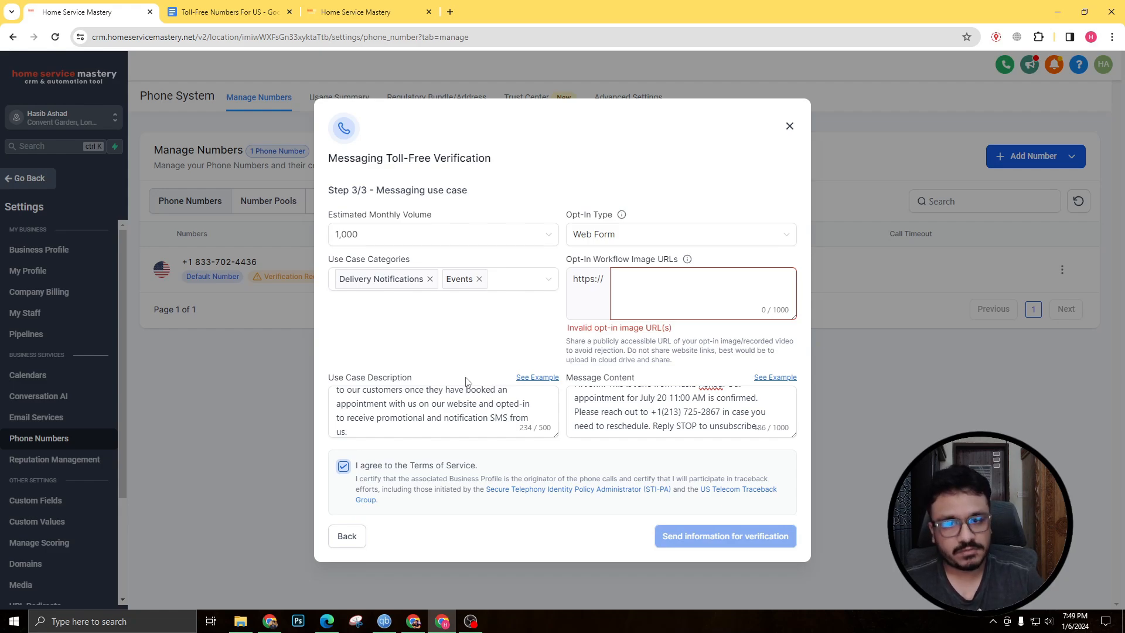
mouse_move(223, 331)
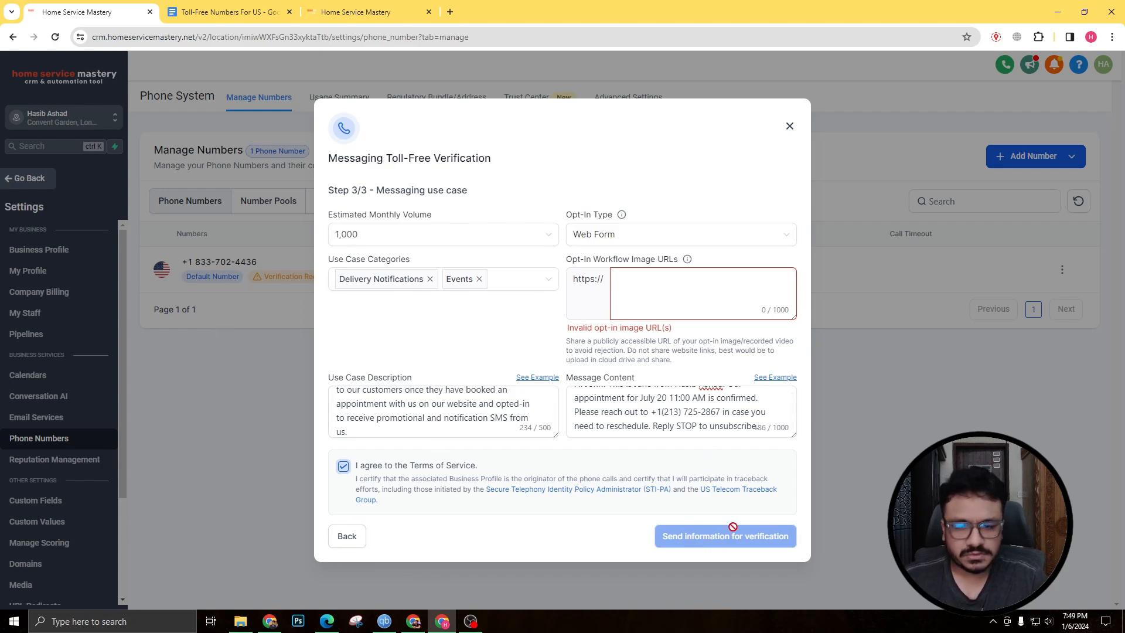
mouse_move(495, 158)
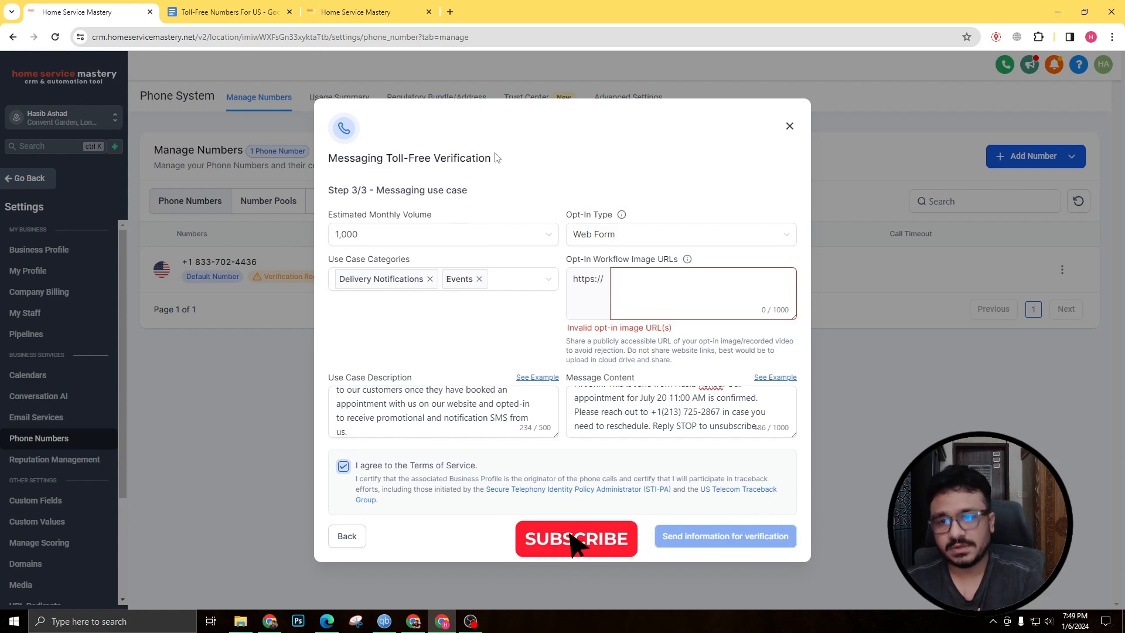
left_click(576, 539)
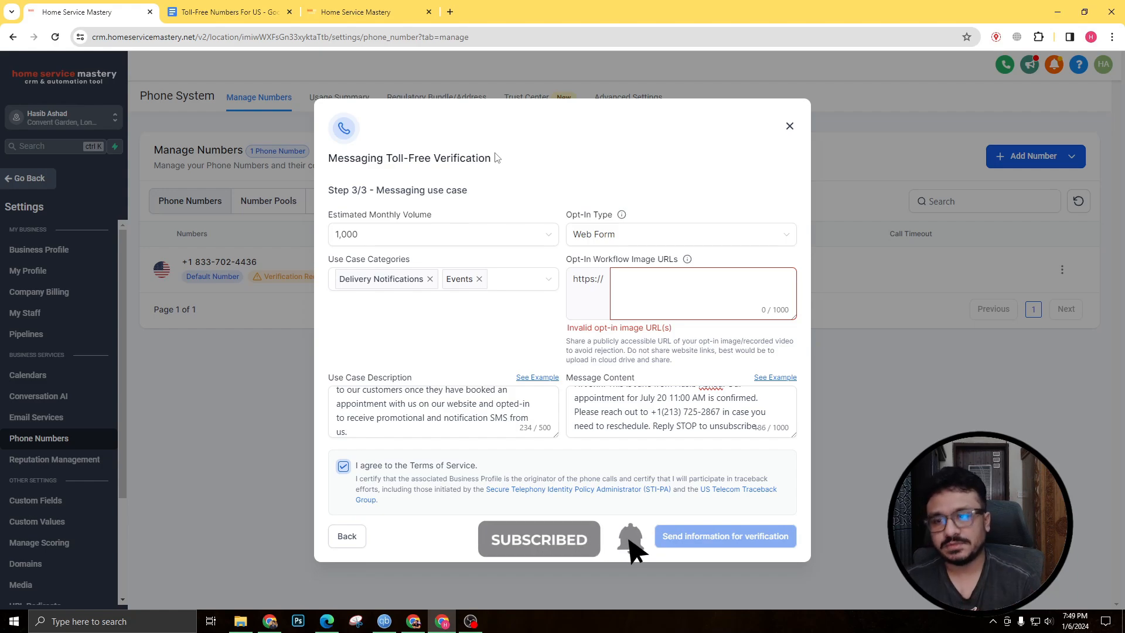